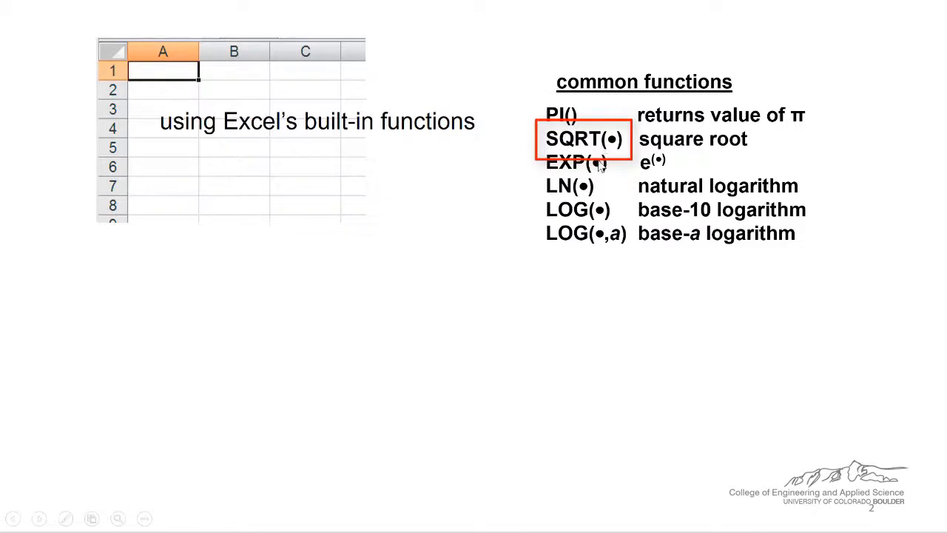
{"action": "mouse_move", "coordinate": [583, 193]}
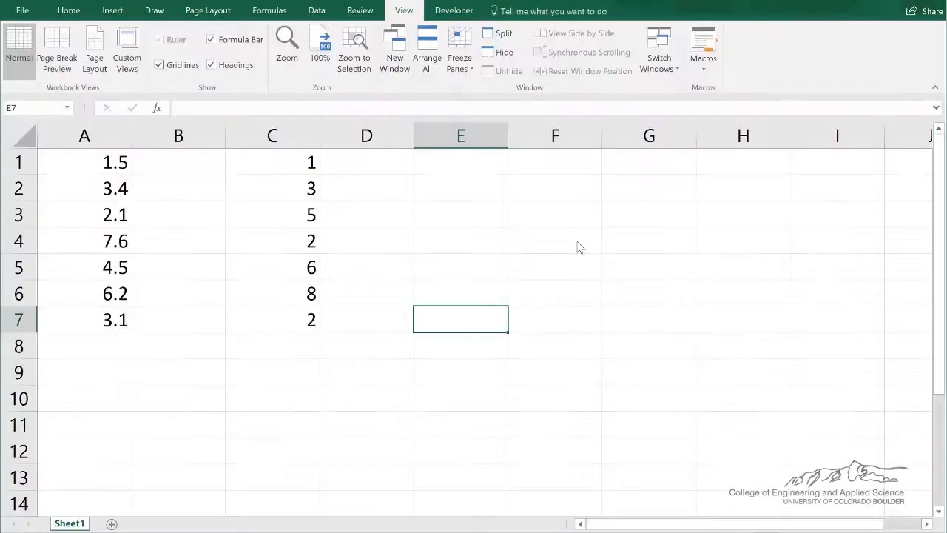
- Compute EXP(4) in E7 and the natural log of that result in E8
{"action": "type", "text": "=exp("}
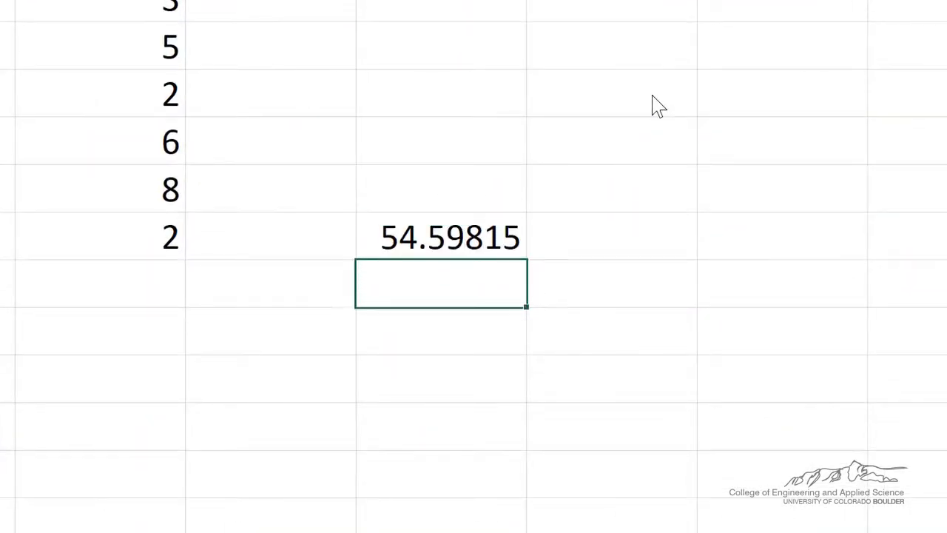
{"action": "type", "text": "=ln"}
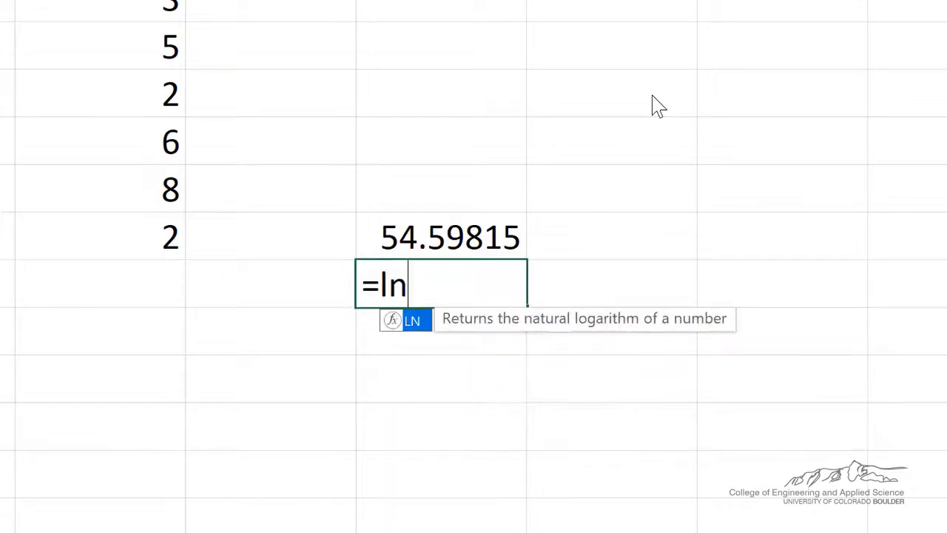
{"action": "left_click", "coordinate": [441, 237]}
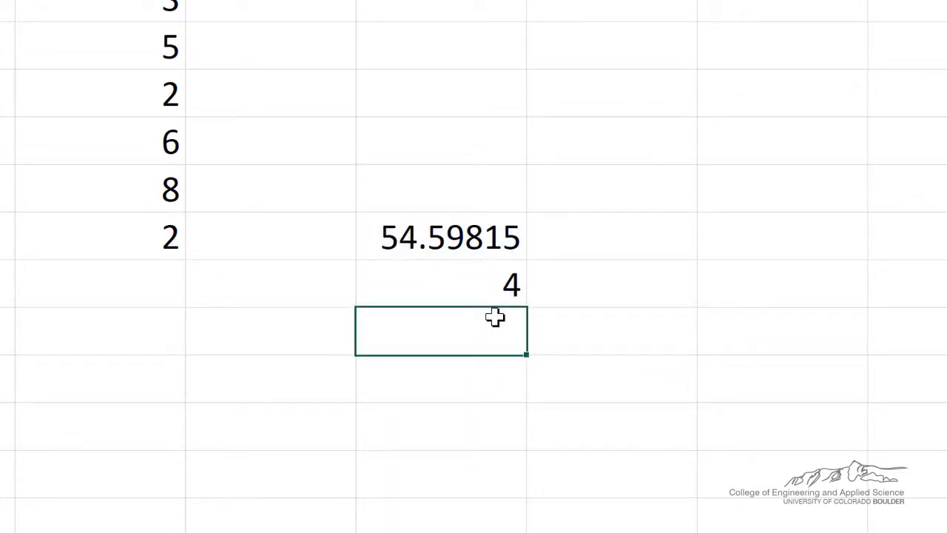
- Compute the base-2 logarithm of 32 in E9, giving 5
{"action": "type", "text": "=lo"}
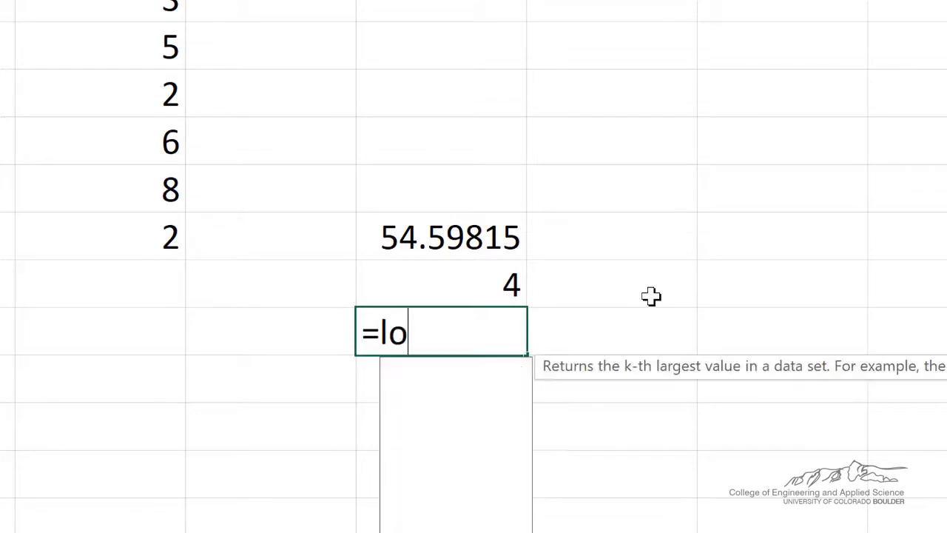
{"action": "type", "text": "g(32k"}
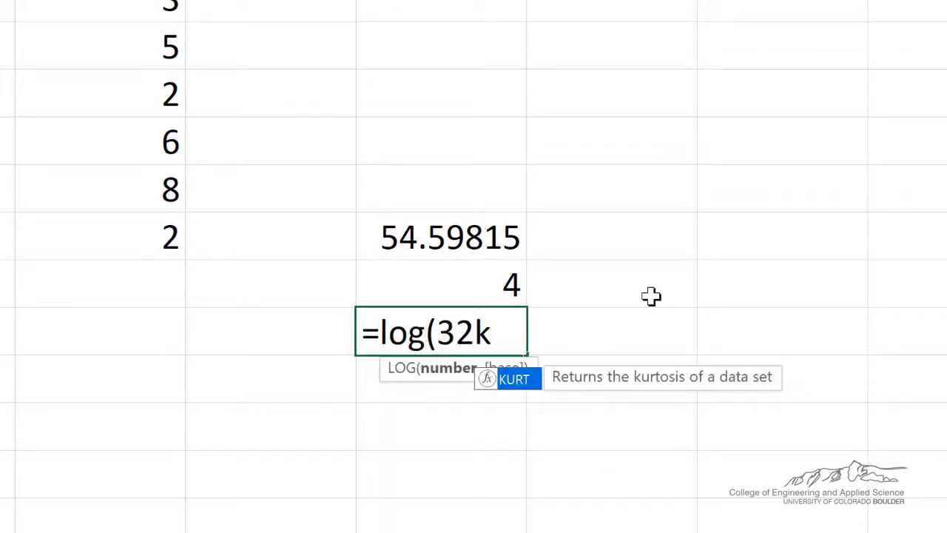
{"action": "type", "text": ",2)"}
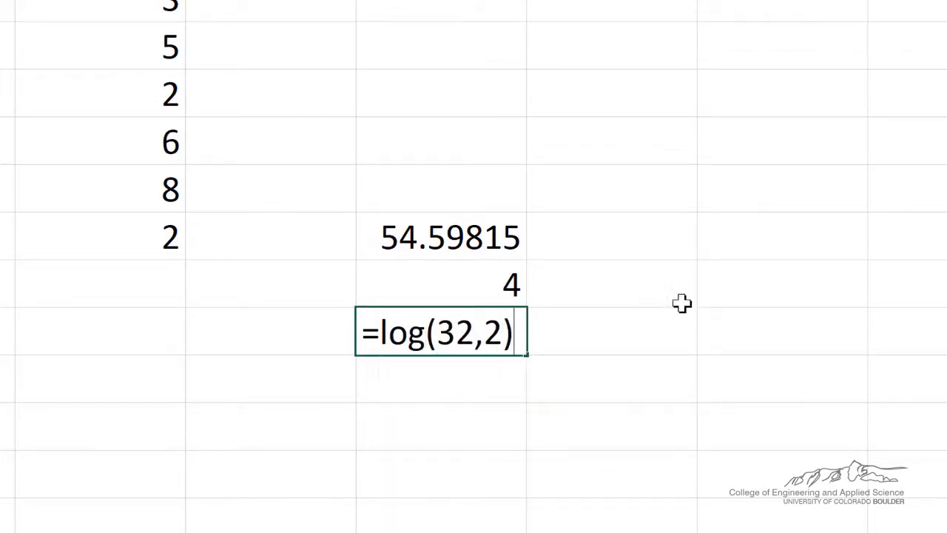
{"action": "key", "text": "Return"}
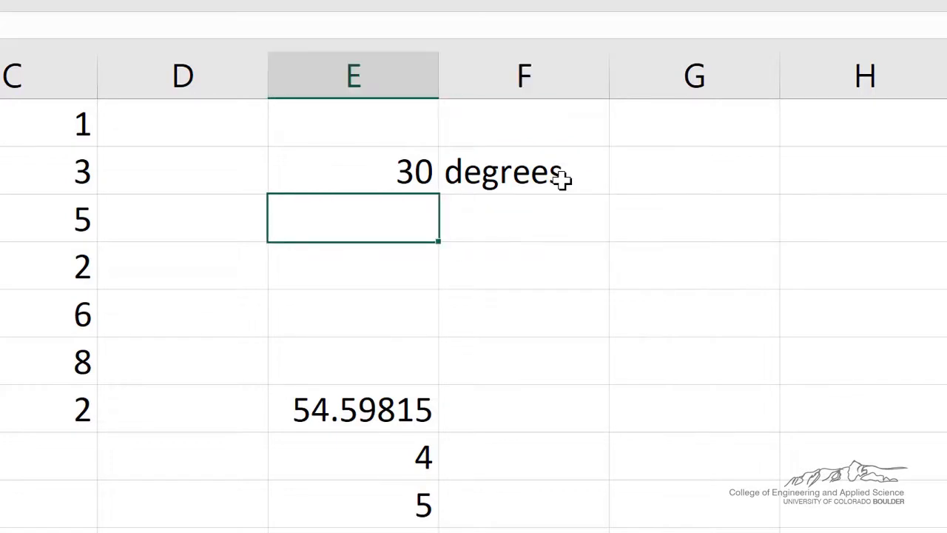
- Convert 30 degrees to 0.523599 radians in E3 and back to degrees in E4
{"action": "type", "text": "=radians("}
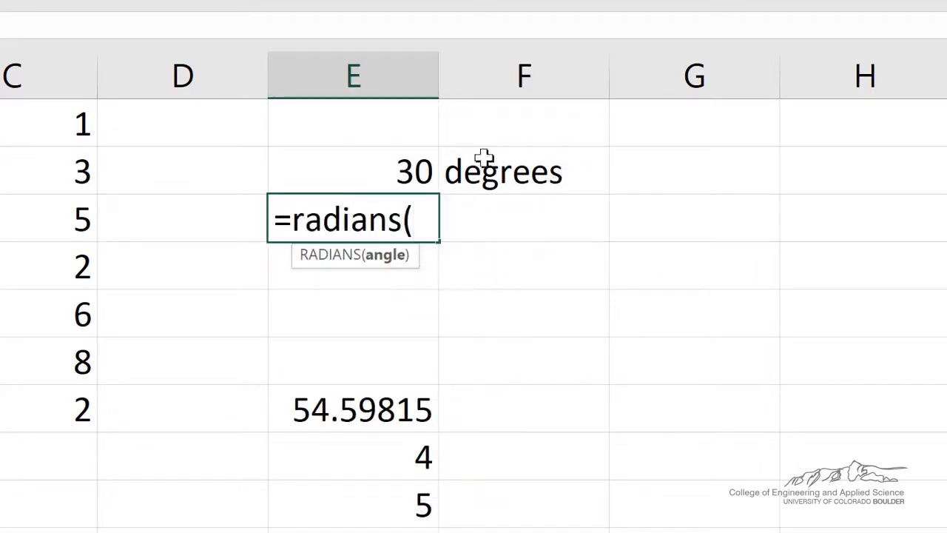
{"action": "key", "text": "Return"}
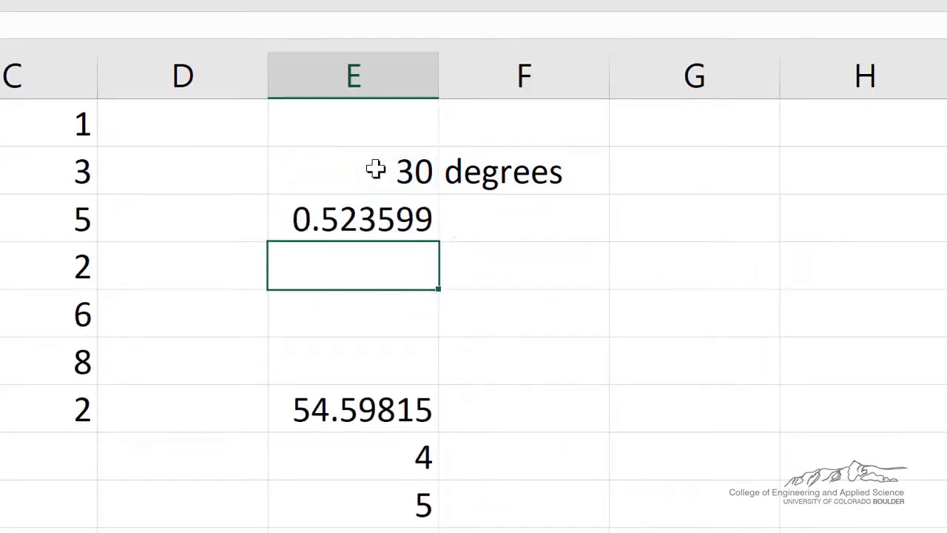
{"action": "type", "text": "=d"}
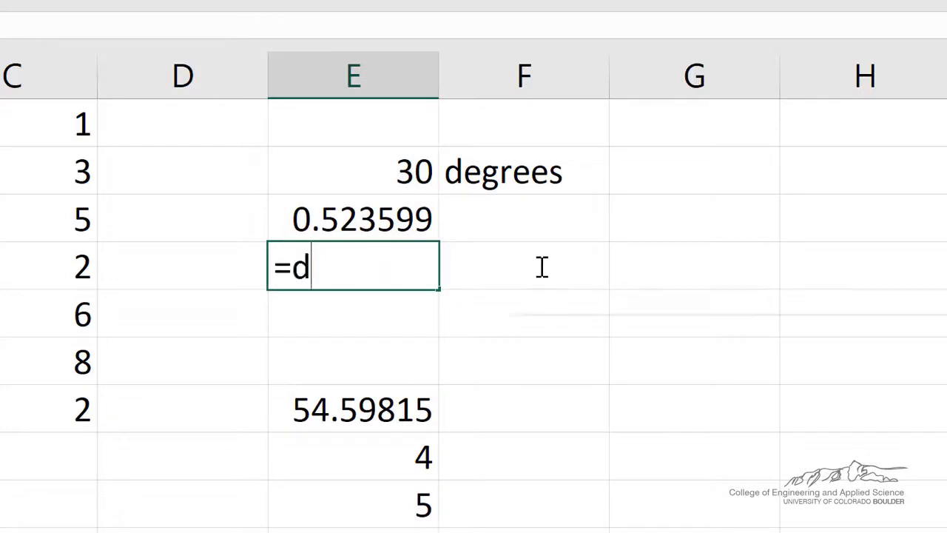
{"action": "type", "text": "egrees(E3"}
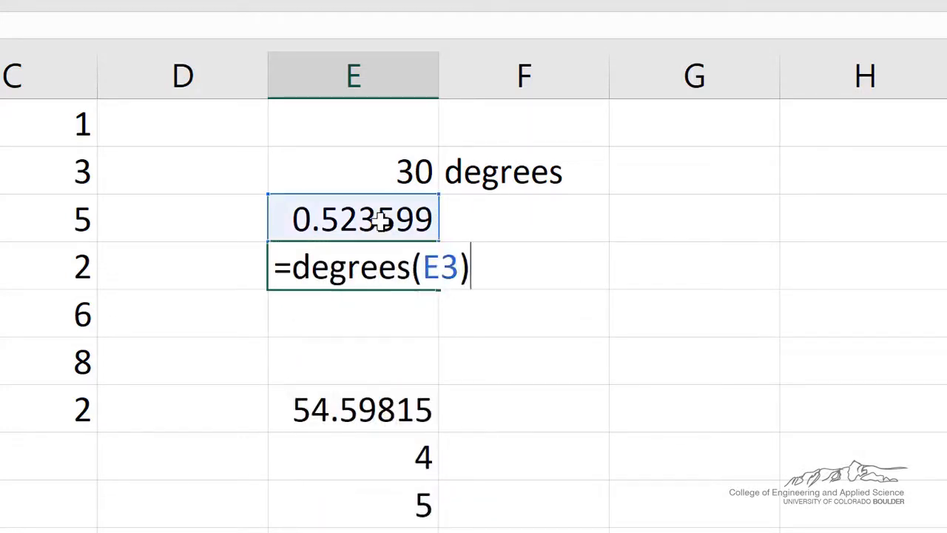
{"action": "key", "text": "Return"}
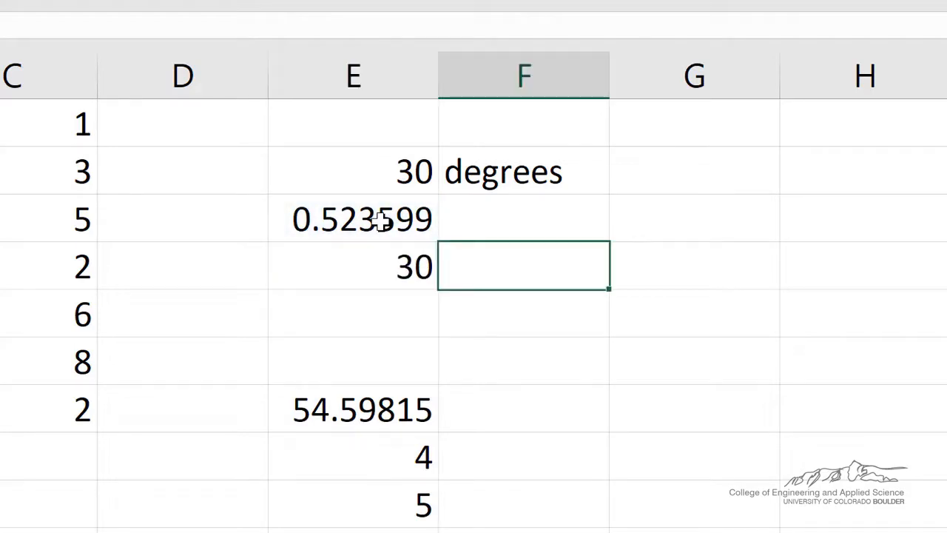
- Compute the sine of 30 degrees as =sin(30/180*pi()) in F4, giving 0.5
{"action": "type", "text": "="}
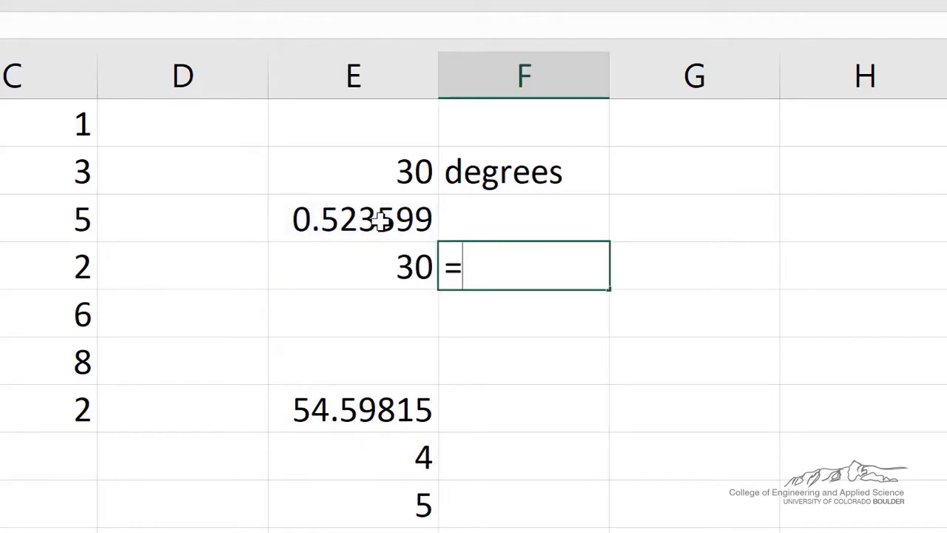
{"action": "type", "text": "sin("}
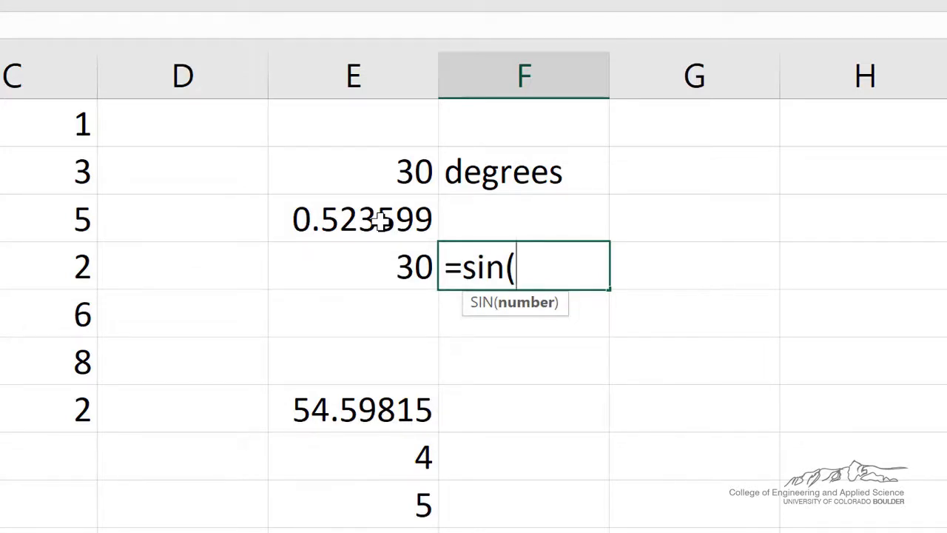
{"action": "type", "text": "30"}
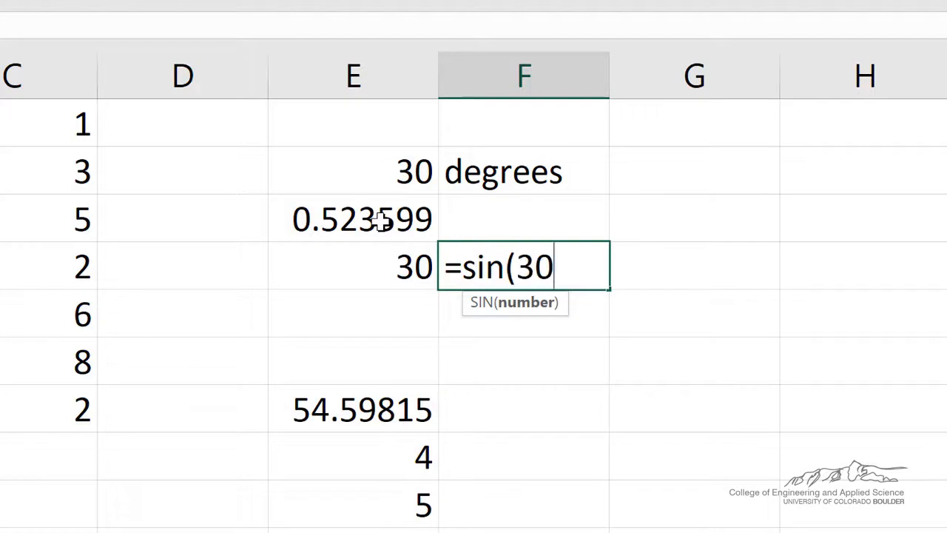
{"action": "type", "text": "/180*"}
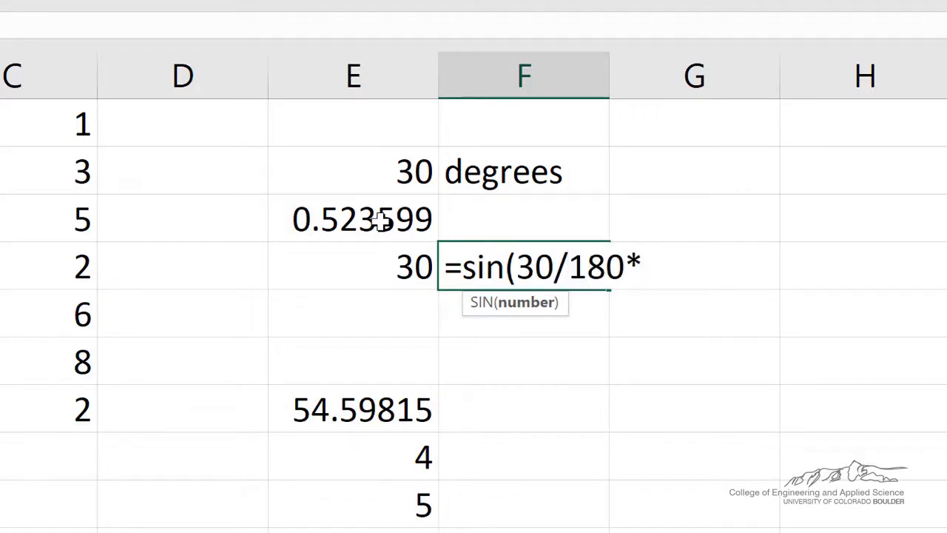
{"action": "key", "text": "Return"}
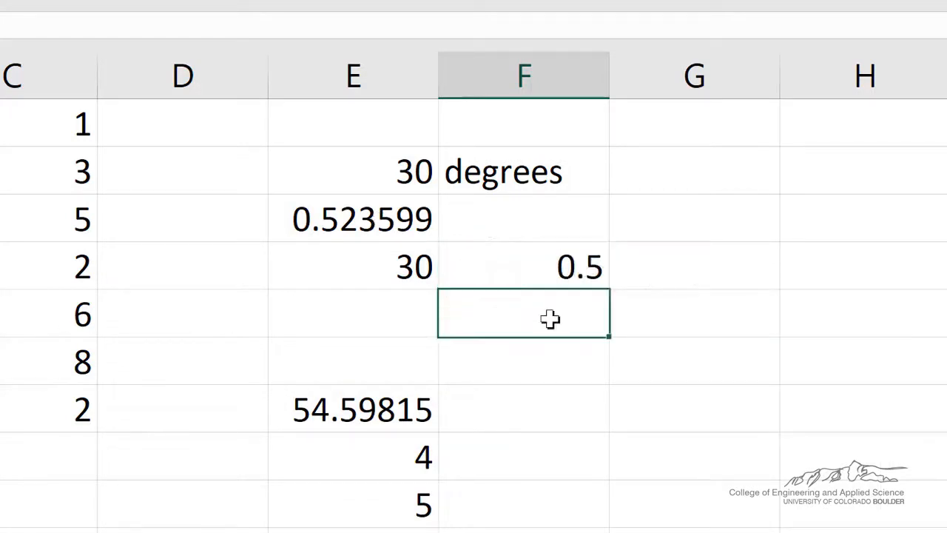
- Compute the sine of E4 converted with RADIANS in F5, also 0.5
{"action": "type", "text": "=r"}
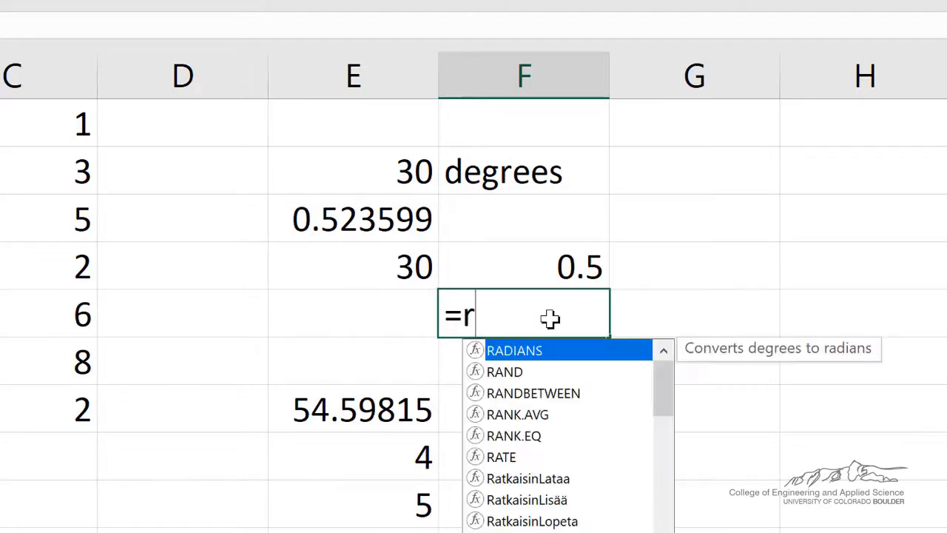
{"action": "type", "text": "sin("}
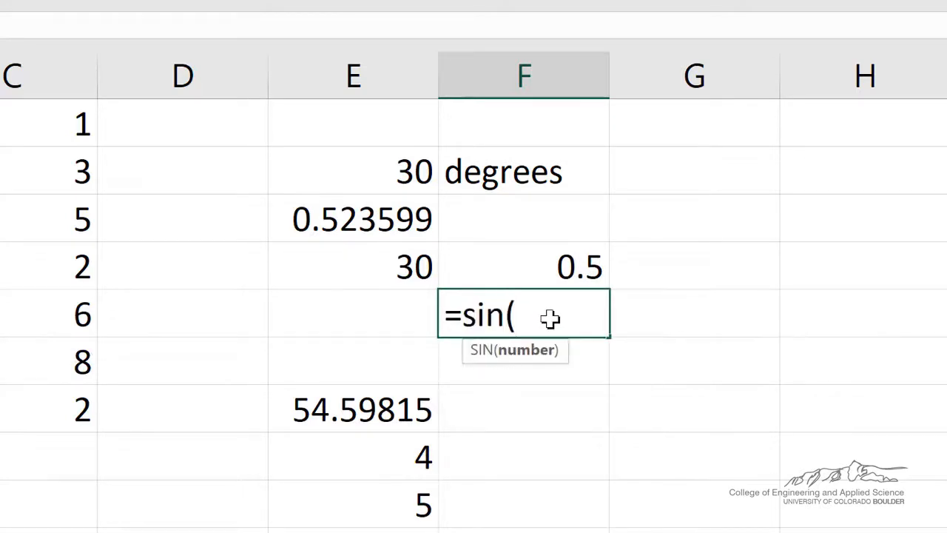
{"action": "type", "text": "radians(E4"}
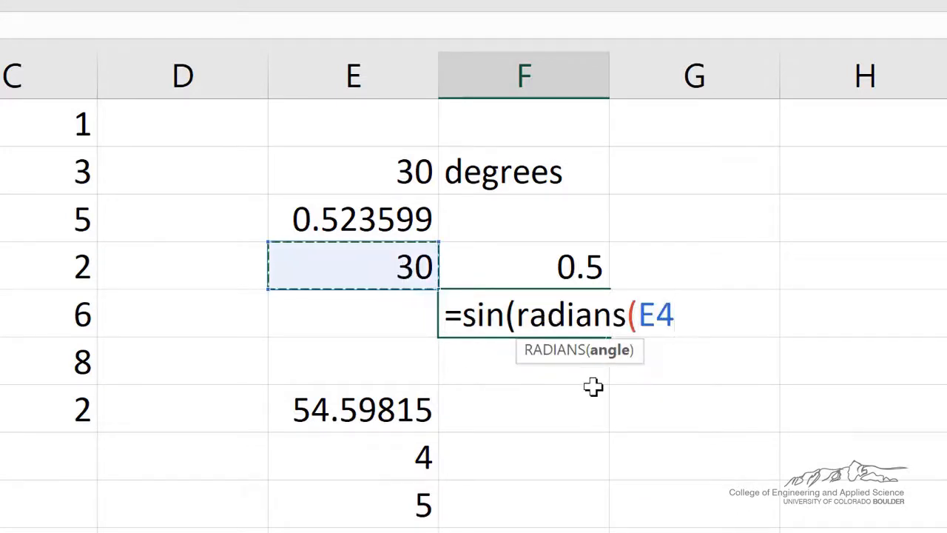
{"action": "key", "text": "Return"}
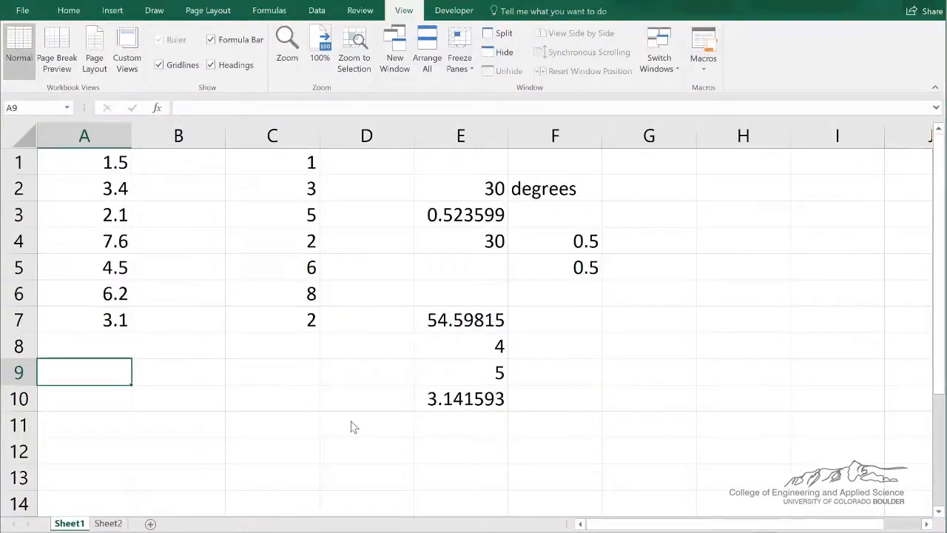
- Enter a formula over A1:A7 in A9 and select that range to reveal its name data
{"action": "type", "text": "=average("}
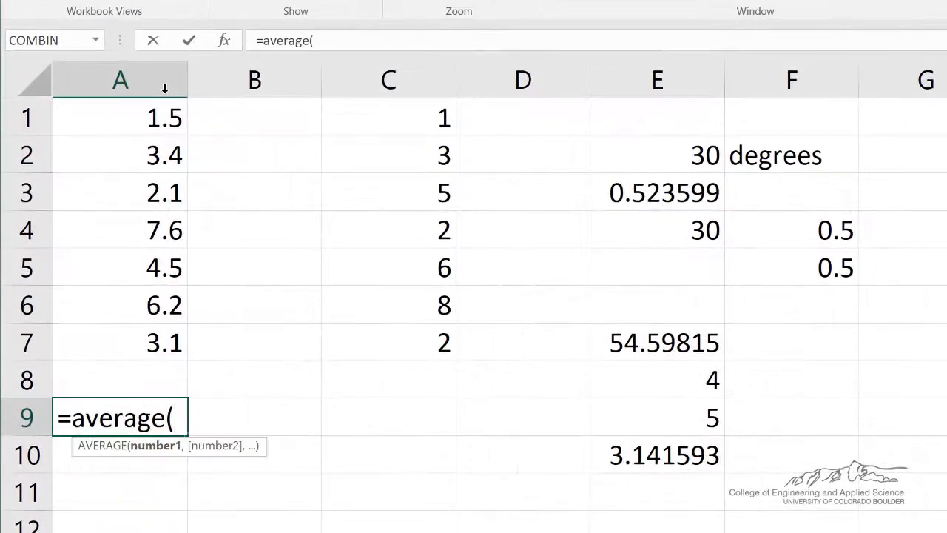
{"action": "left_click_drag", "start_coordinate": [120, 117], "coordinate": [120, 341]}
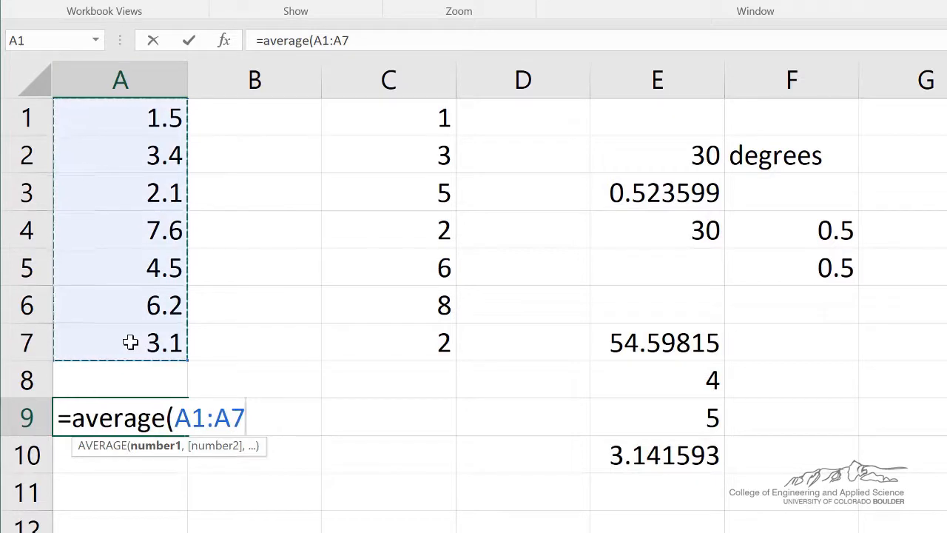
{"action": "key", "text": "Return"}
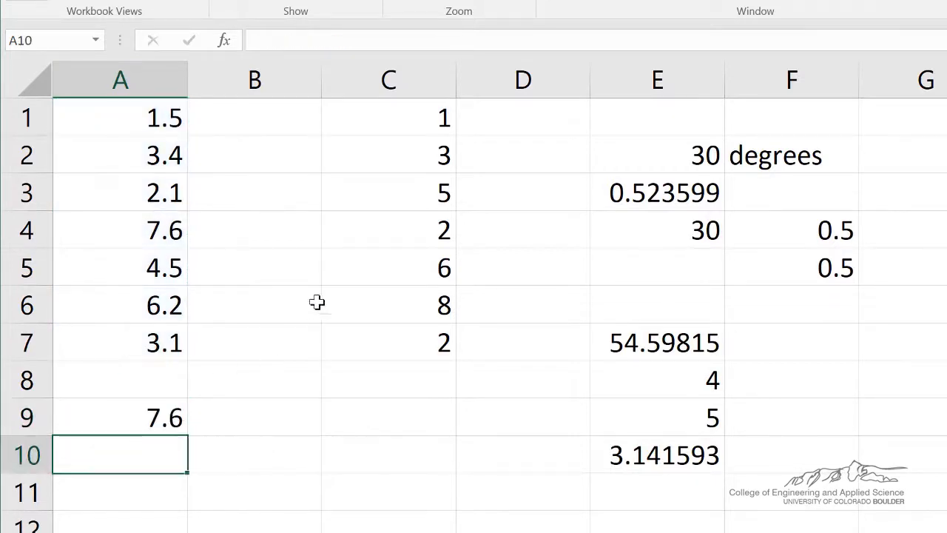
{"action": "mouse_move", "coordinate": [148, 122]}
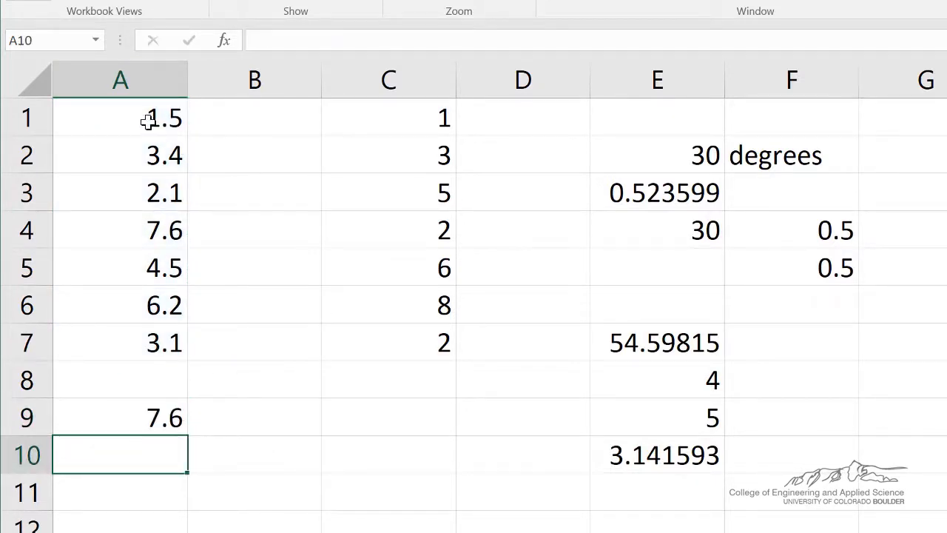
{"action": "left_click_drag", "start_coordinate": [119, 117], "coordinate": [120, 343]}
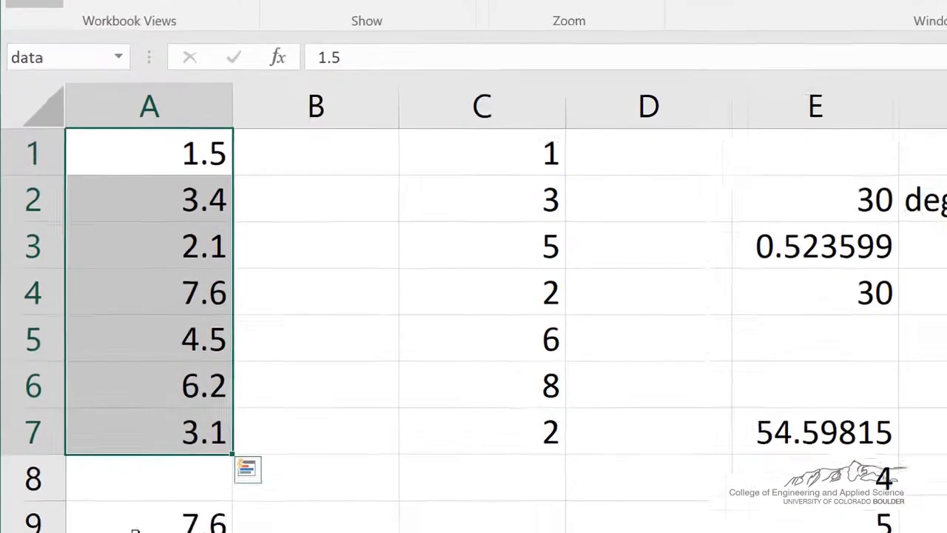
- Try MIN and MAX on the data range, then total it in A9 with =SUM(data) as 28.4
{"action": "type", "text": "=min"}
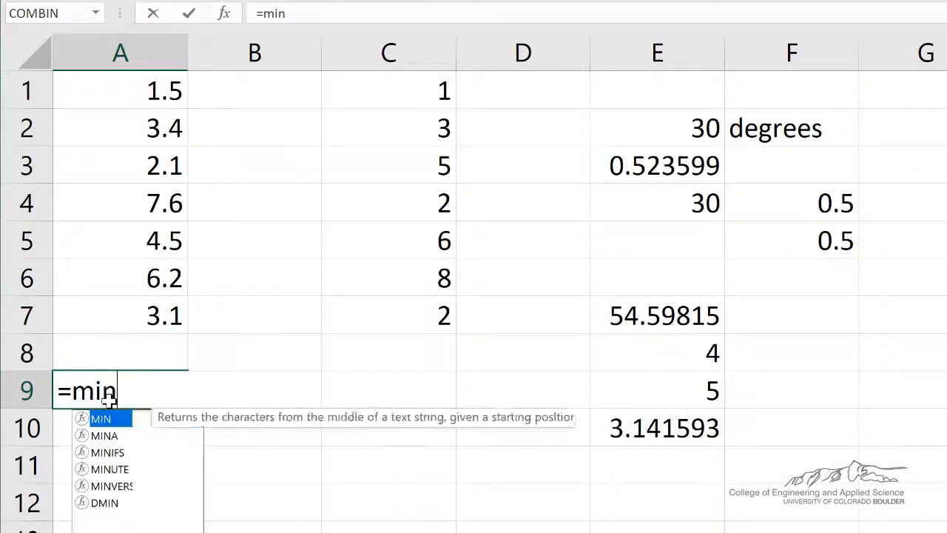
{"action": "type", "text": "(data)"}
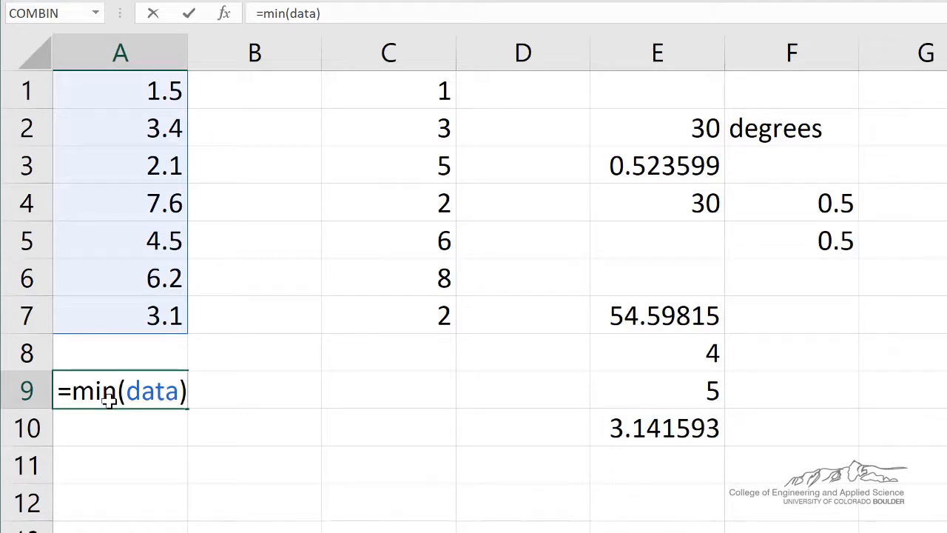
{"action": "type", "text": "=max"}
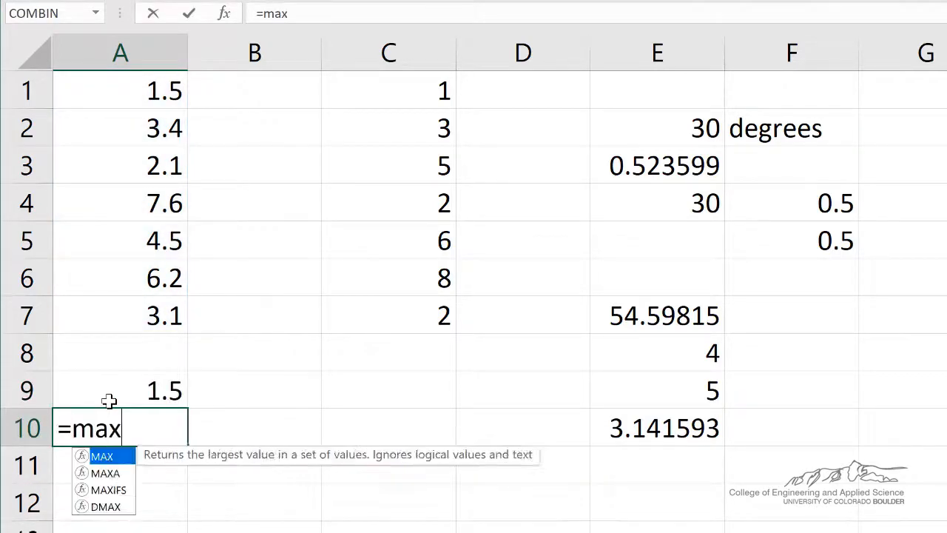
{"action": "key", "text": "Return"}
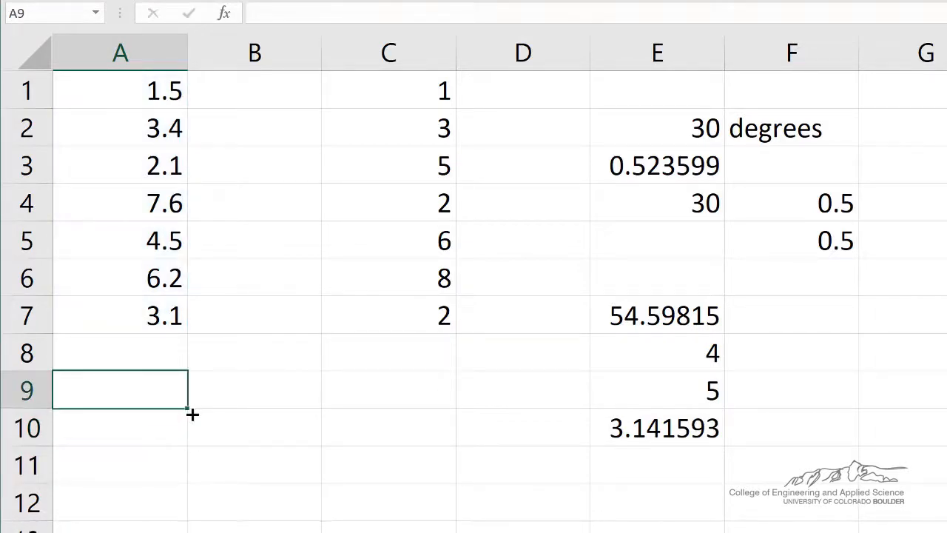
{"action": "type", "text": "=sum(data"}
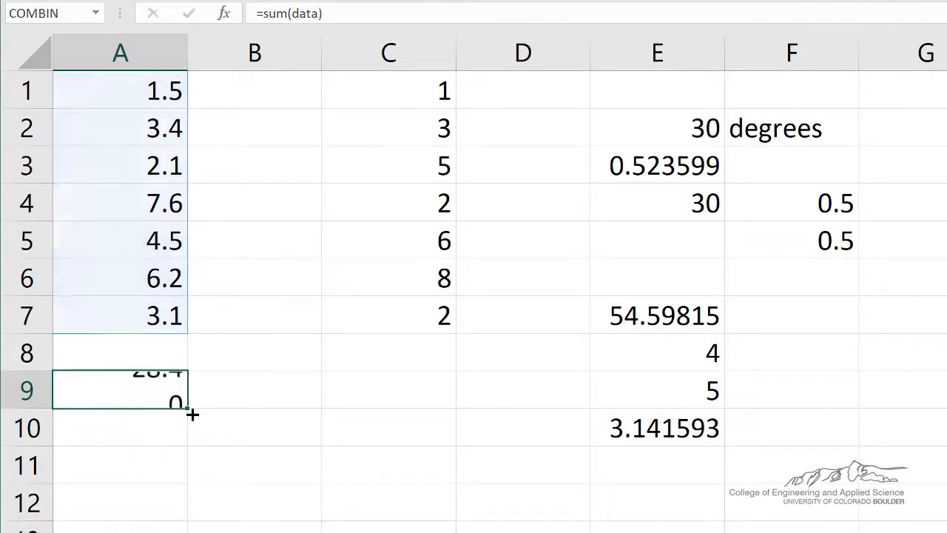
- Start a SUMSQ formula in A10 over the A1:A7 data range
{"action": "type", "text": "=sums"}
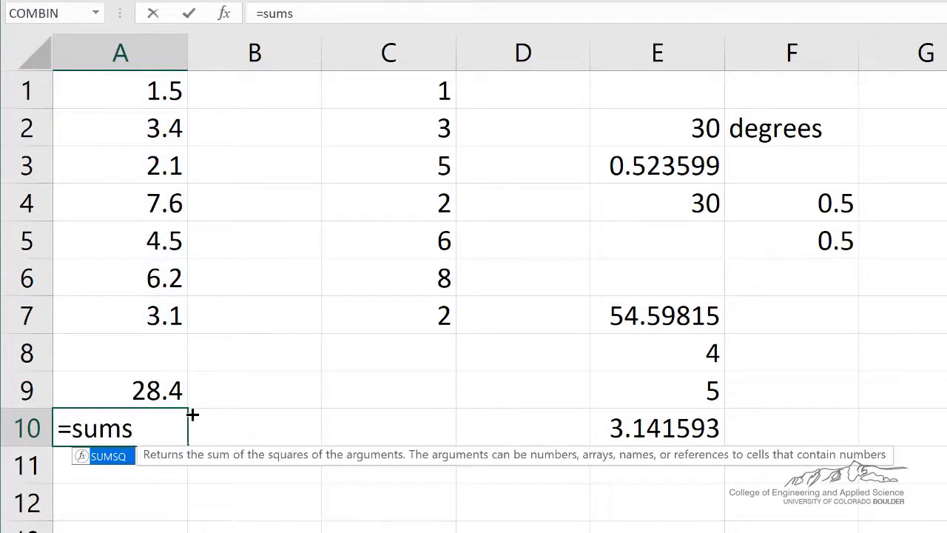
{"action": "type", "text": "q("}
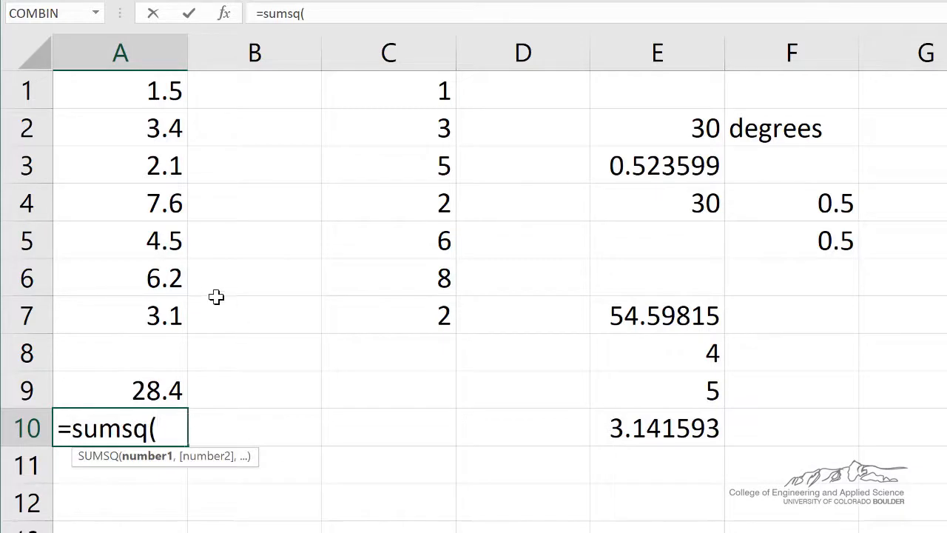
{"action": "left_click_drag", "start_coordinate": [121, 90], "coordinate": [121, 315]}
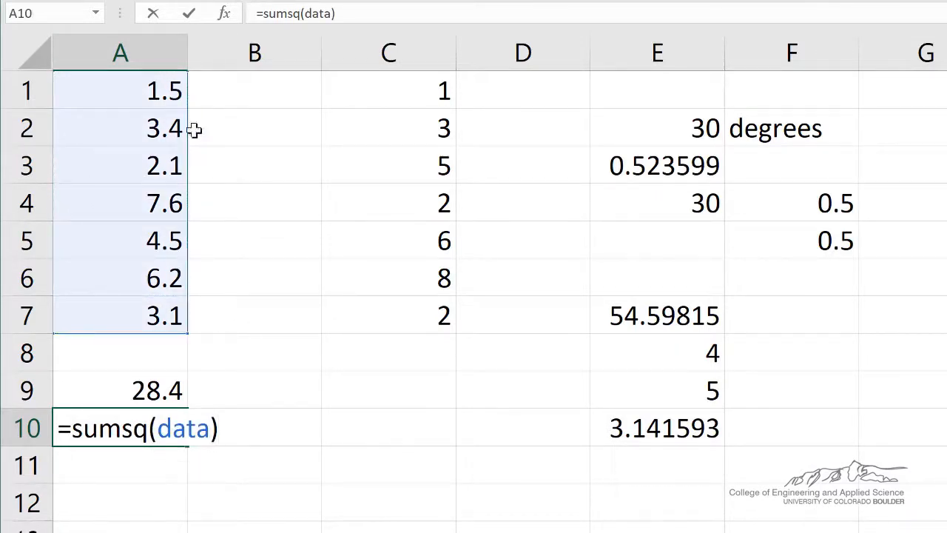
{"action": "mouse_move", "coordinate": [156, 90]}
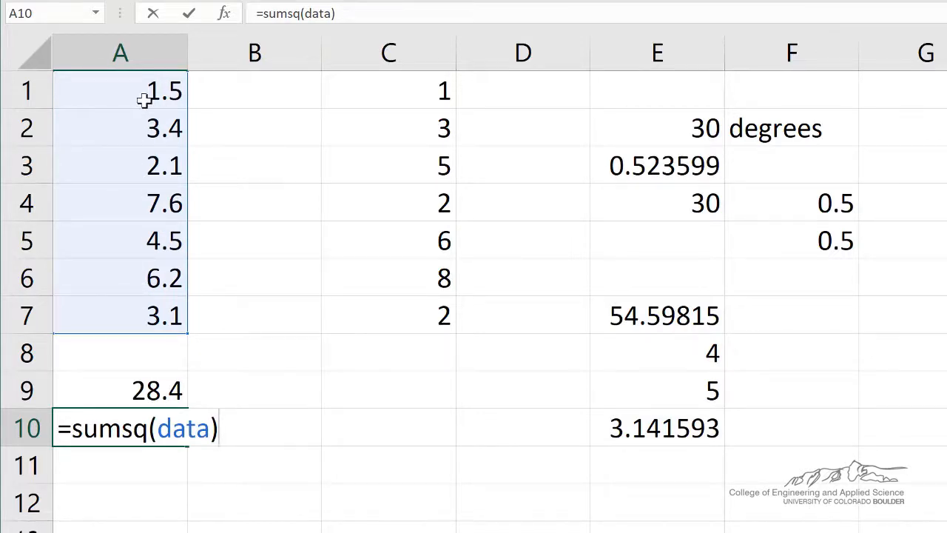
{"action": "mouse_move", "coordinate": [138, 133]}
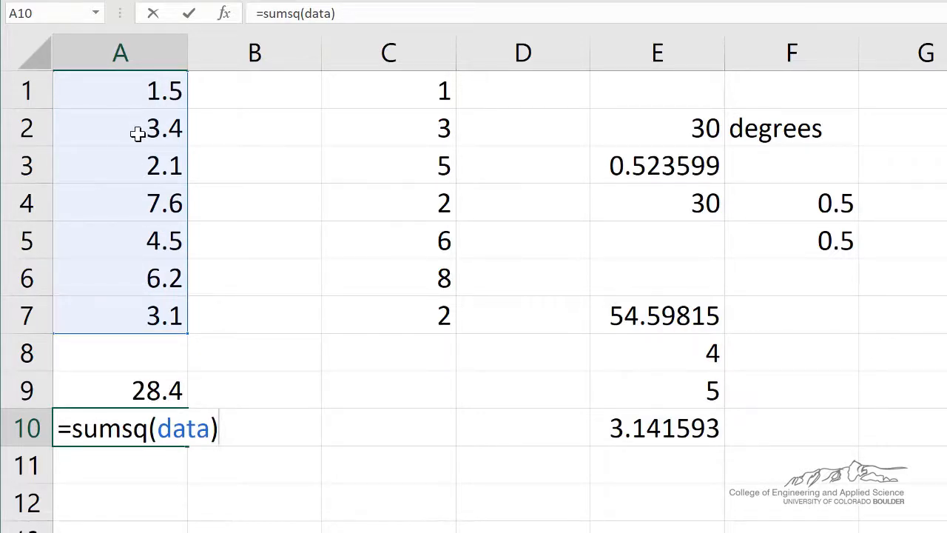
{"action": "mouse_move", "coordinate": [151, 351]}
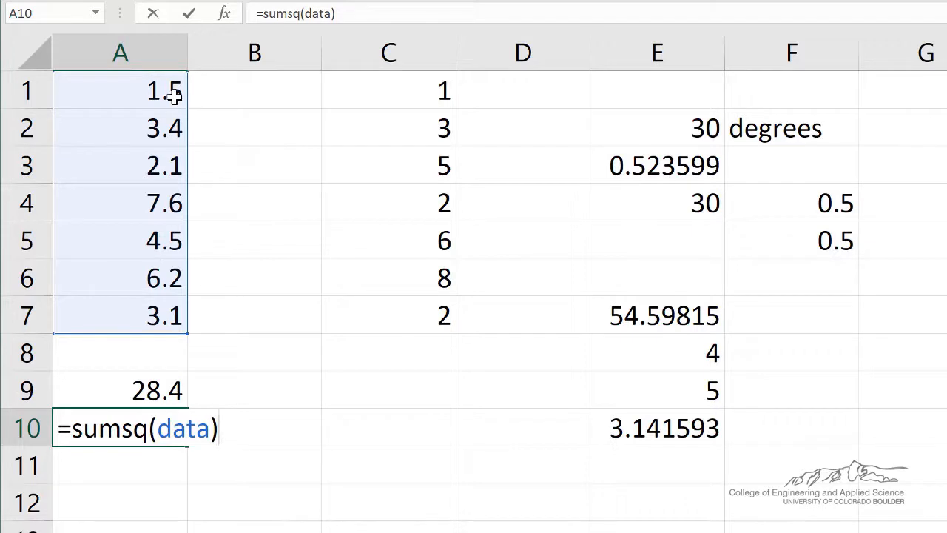
{"action": "mouse_move", "coordinate": [177, 280]}
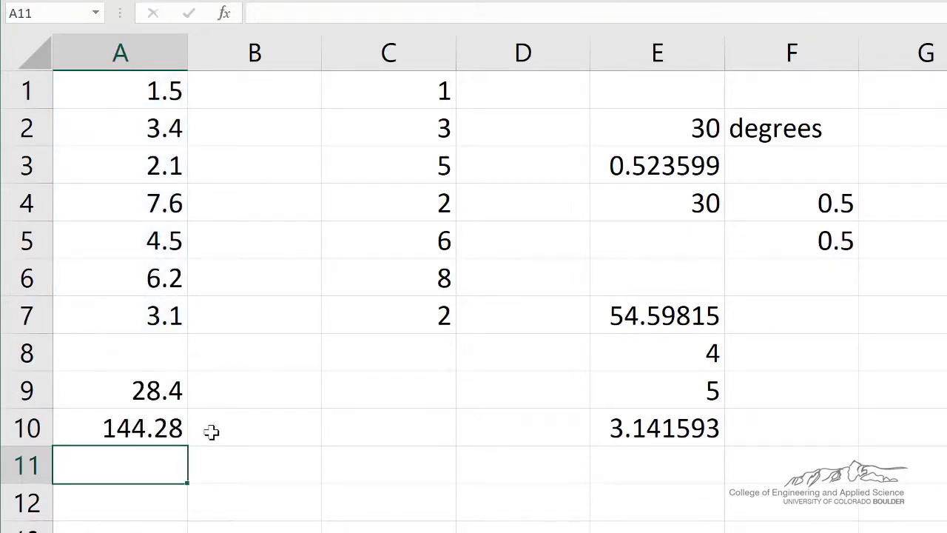
- Enter a SUMPRODUCT of the data range with C1:C7 in cell C9
{"action": "left_click", "coordinate": [387, 390]}
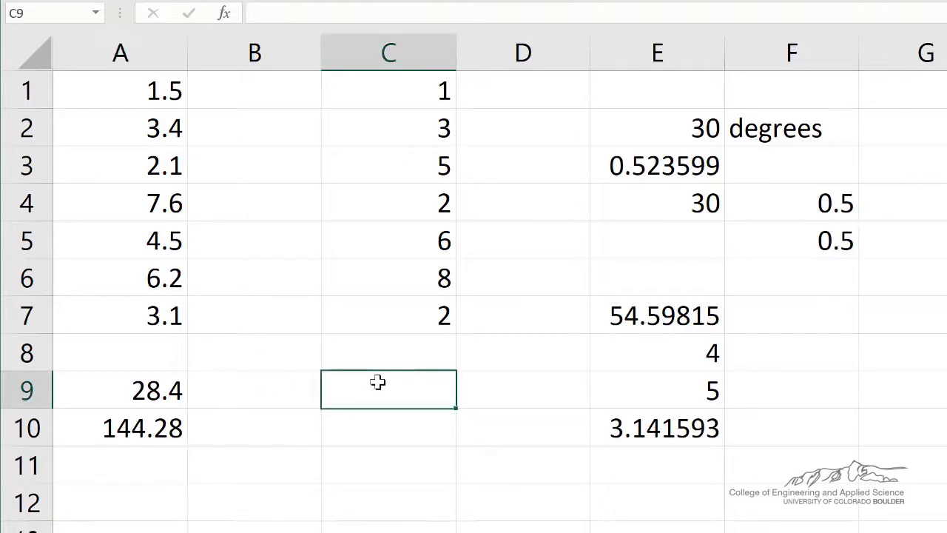
{"action": "type", "text": "=sumproduct(A1"}
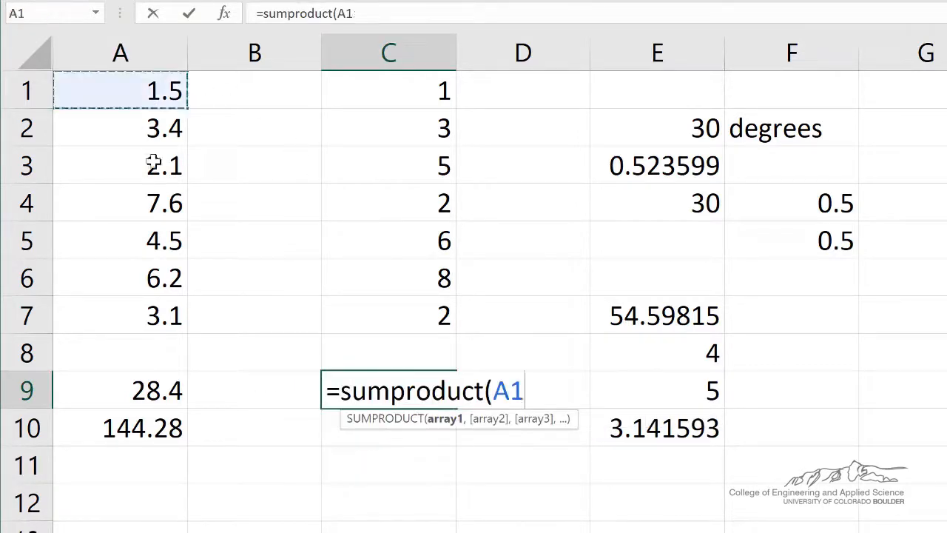
{"action": "type", "text": "data"}
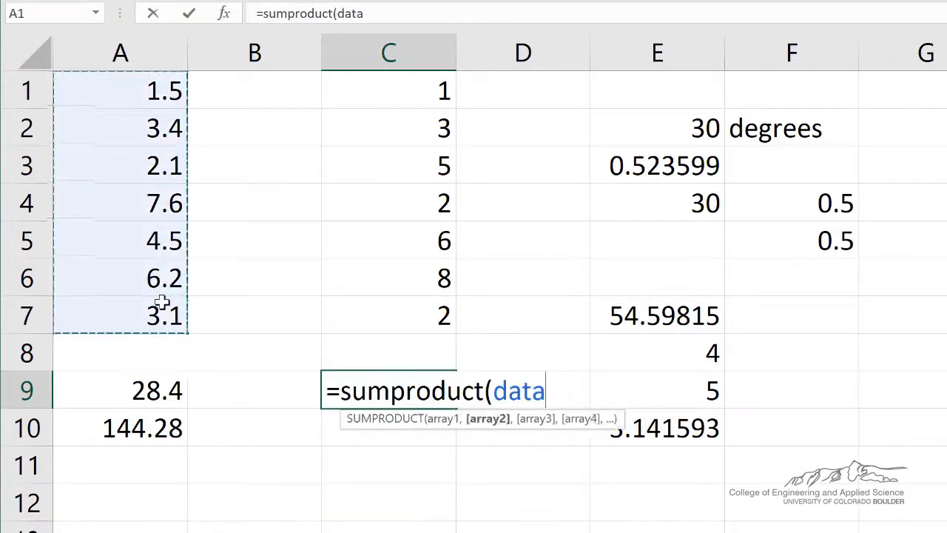
{"action": "left_click_drag", "start_coordinate": [387, 91], "coordinate": [388, 279]}
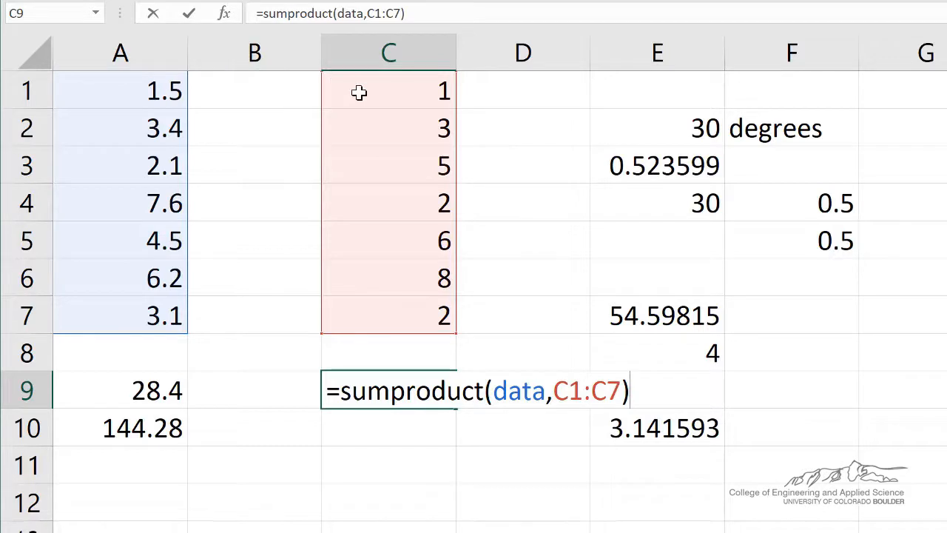
{"action": "mouse_move", "coordinate": [383, 125]}
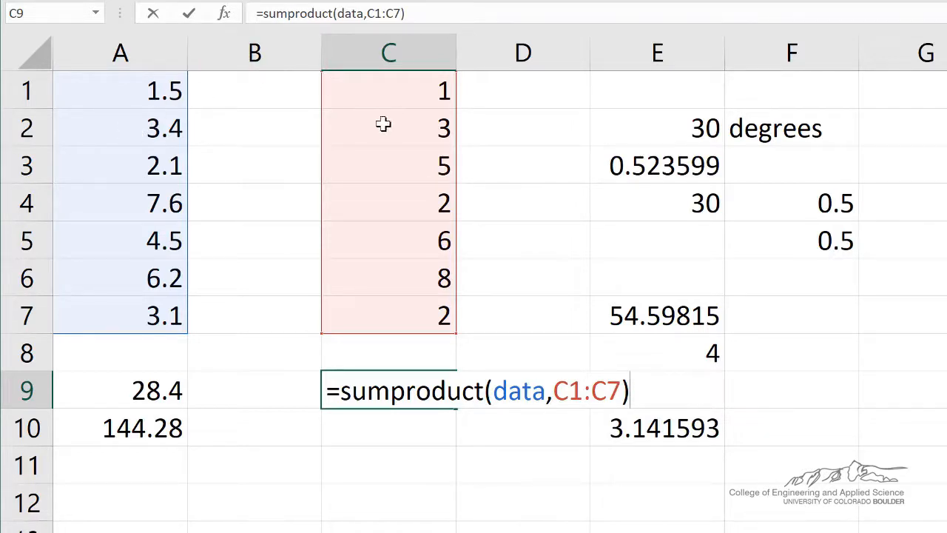
{"action": "mouse_move", "coordinate": [107, 175]}
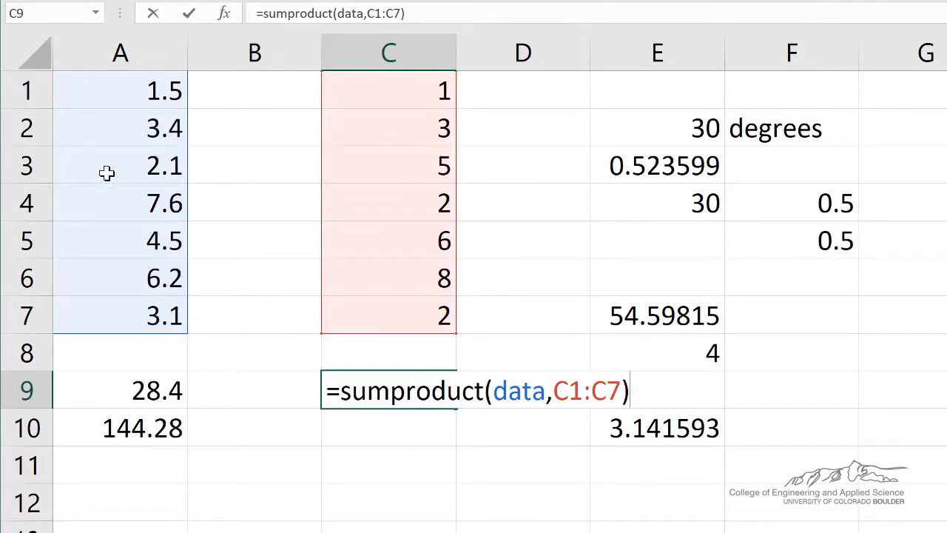
{"action": "mouse_move", "coordinate": [388, 54]}
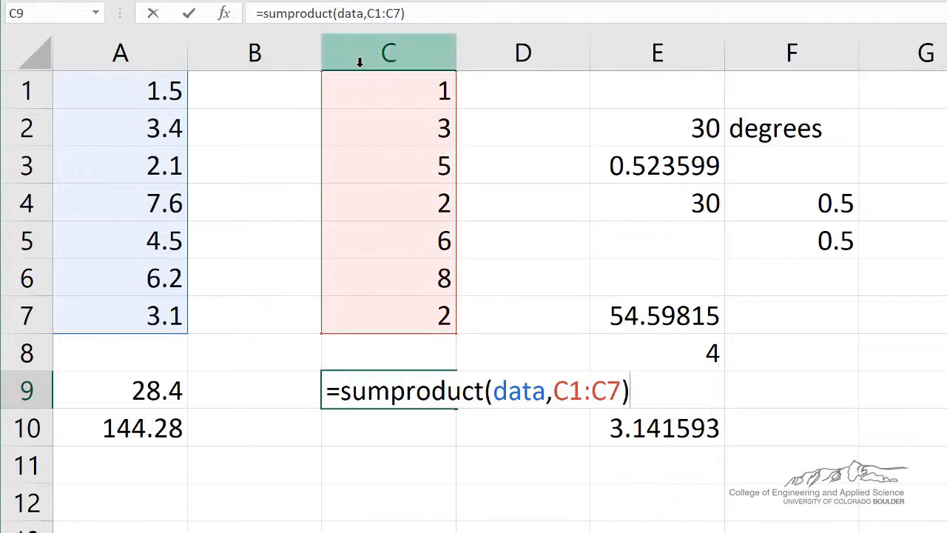
{"action": "mouse_move", "coordinate": [379, 311]}
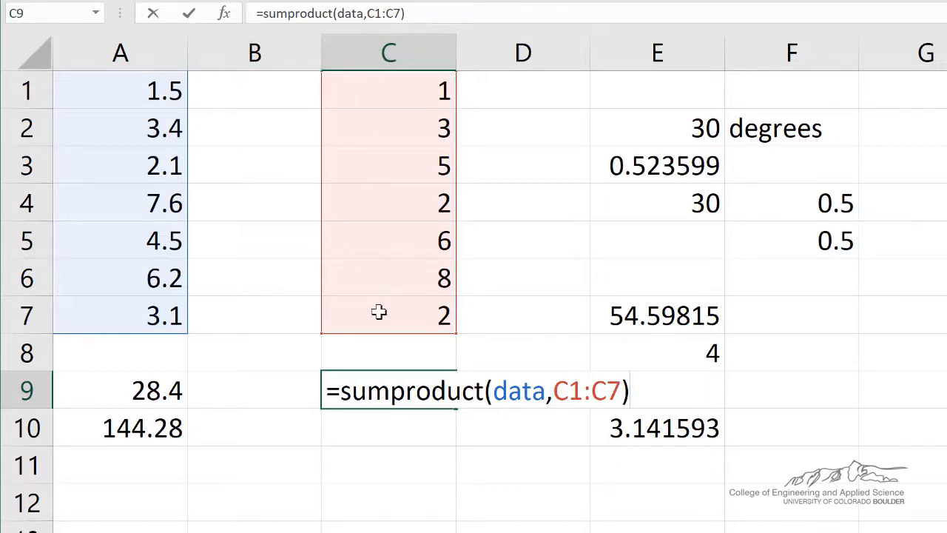
{"action": "mouse_move", "coordinate": [373, 302]}
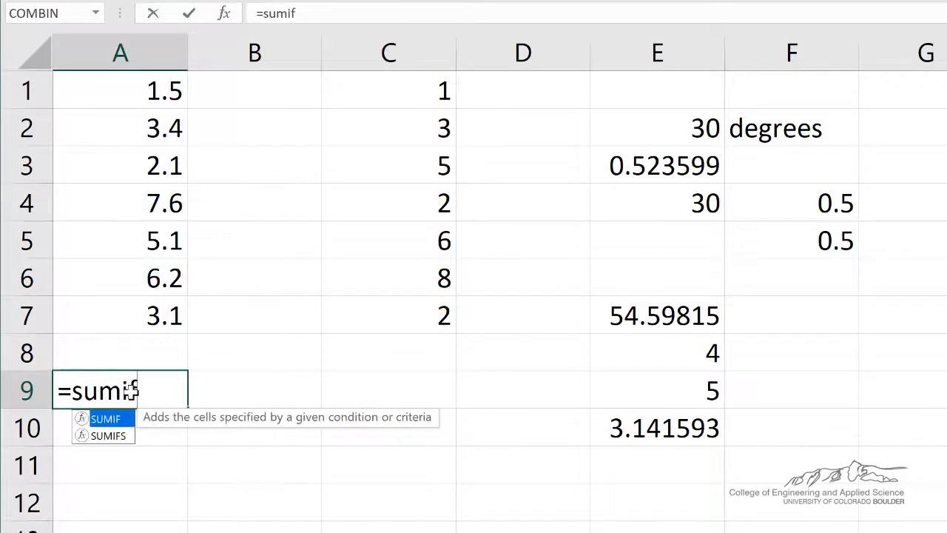
- Sum only data values greater than 5 in A9 with =SUMIF(data,">5"), giving 18.9
{"action": "type", "text": "(data,"}
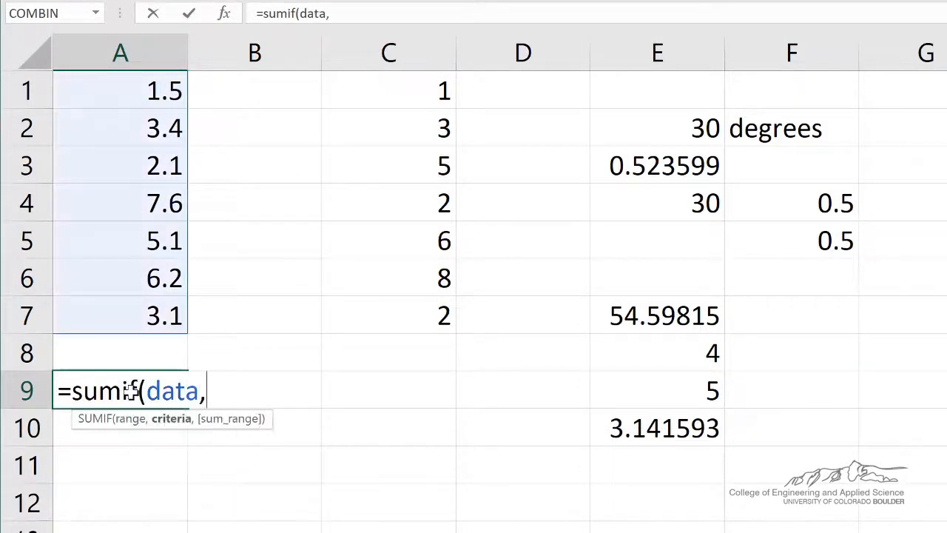
{"action": "type", "text": "\""}
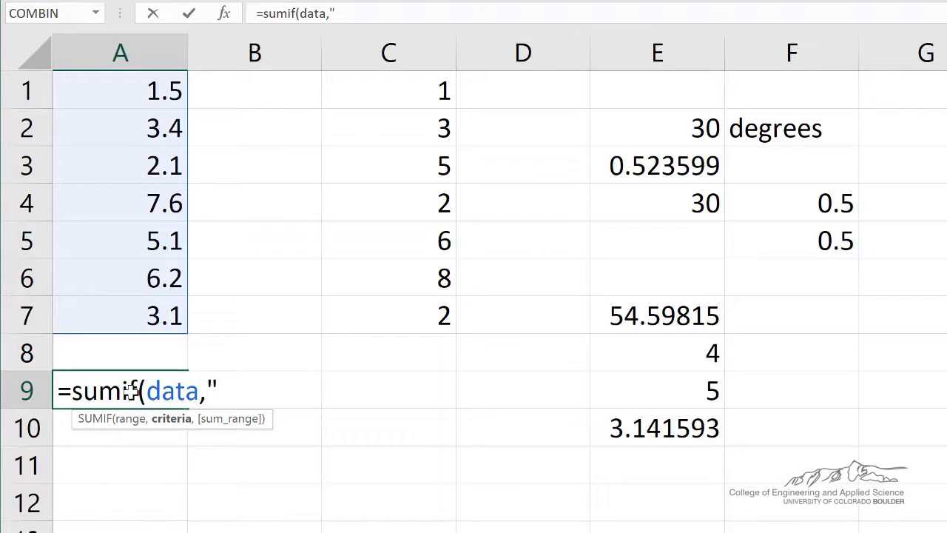
{"action": "type", "text": ">"}
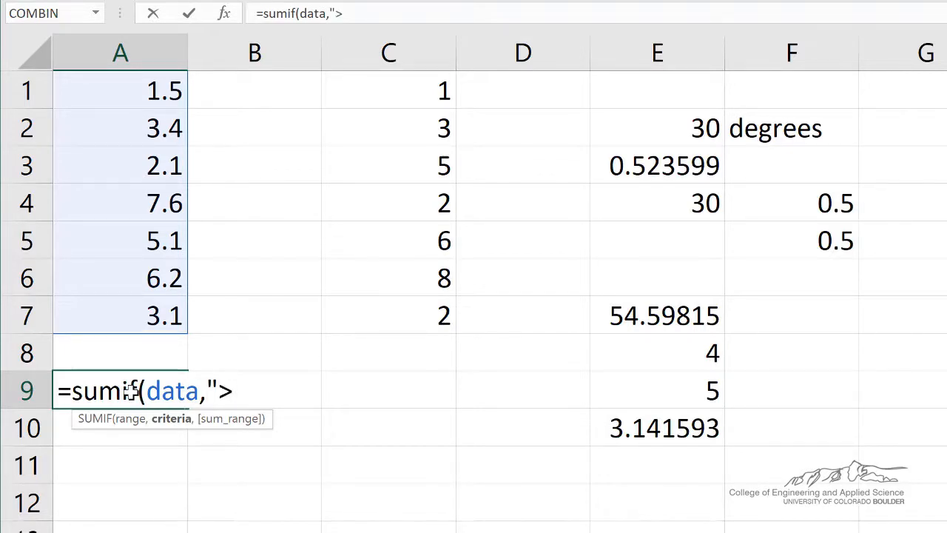
{"action": "type", "text": "5\""}
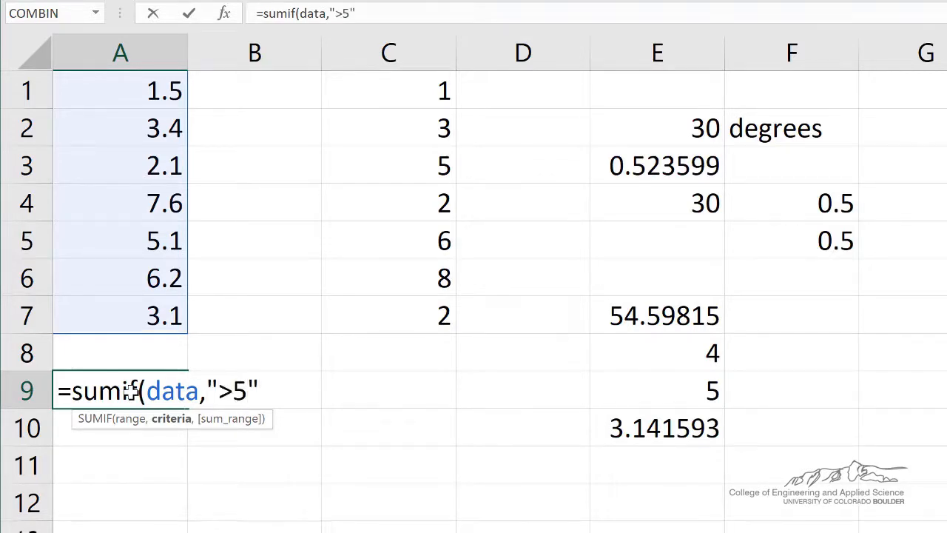
{"action": "key", "text": "Return"}
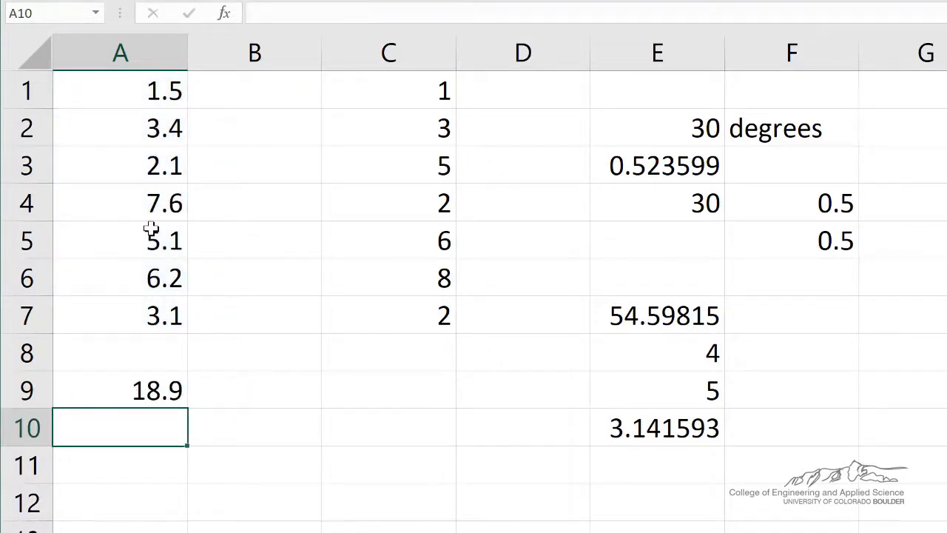
- Count the numeric data values in A9 with =COUNT(data)
{"action": "type", "text": "=count("}
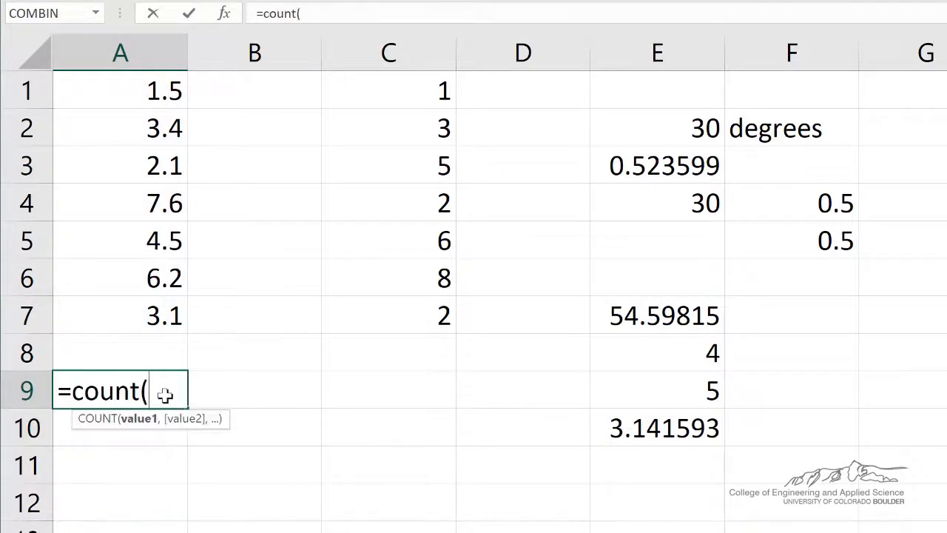
{"action": "type", "text": "data)"}
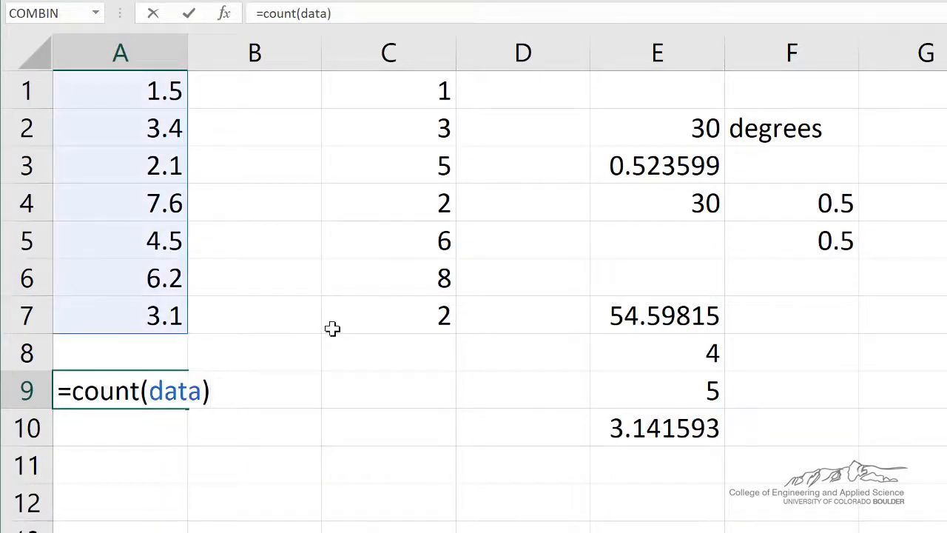
{"action": "key", "text": "Return"}
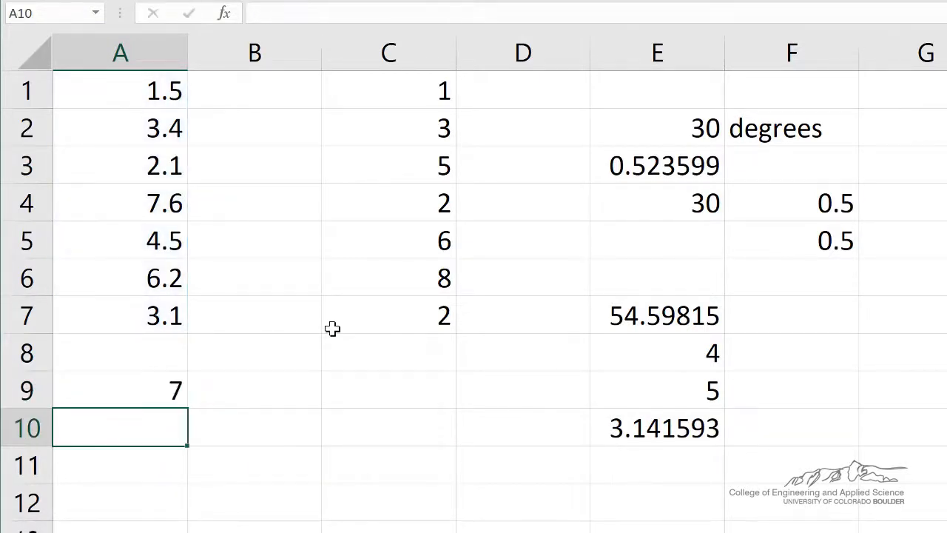
{"action": "left_click", "coordinate": [120, 391]}
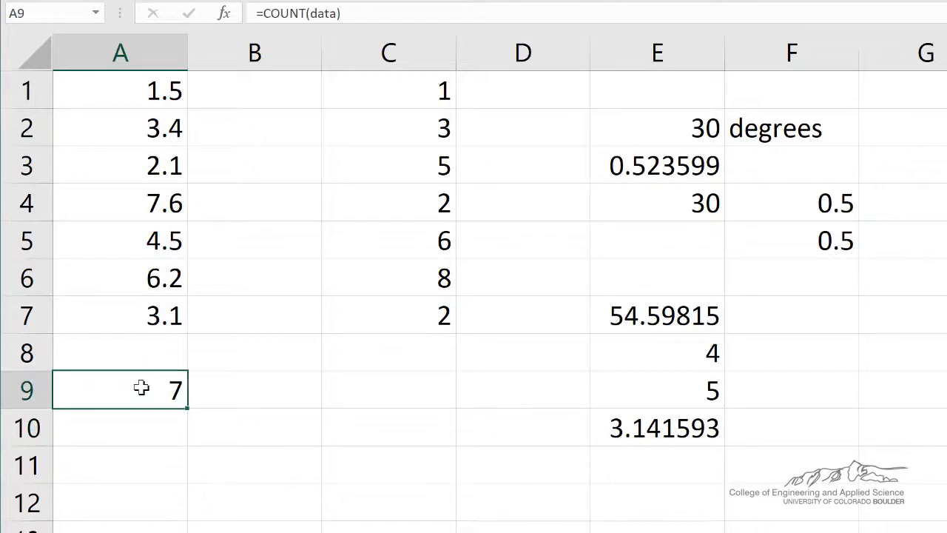
{"action": "mouse_move", "coordinate": [205, 228]}
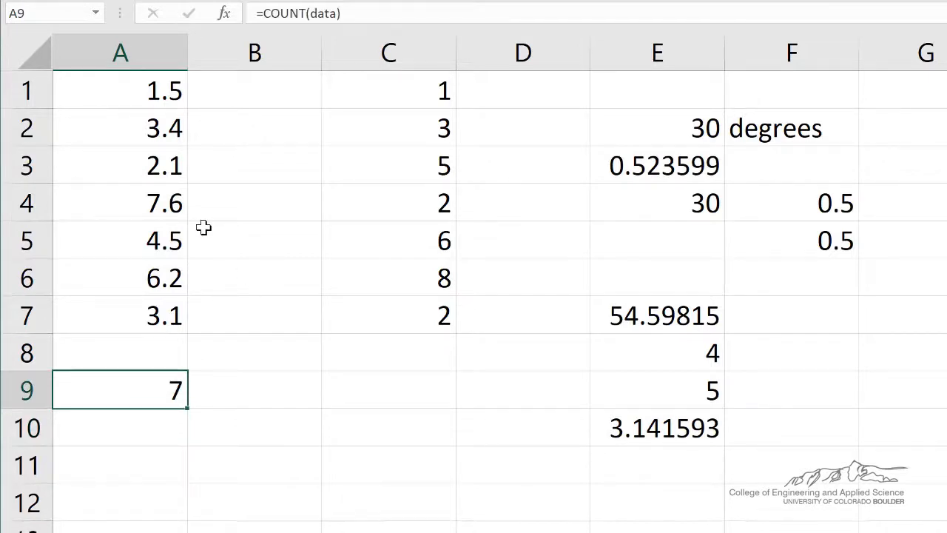
- Replace data cells with text and change A9 to =COUNTA(data) to count all non-empty cells
{"action": "left_click", "coordinate": [120, 166]}
{"action": "type", "text": "hi"}
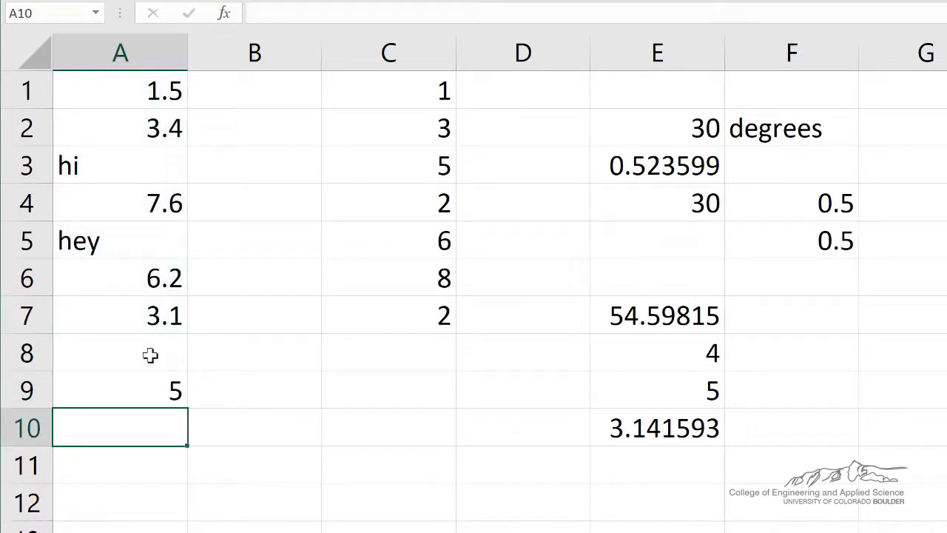
{"action": "type", "text": "=COUNT(data"}
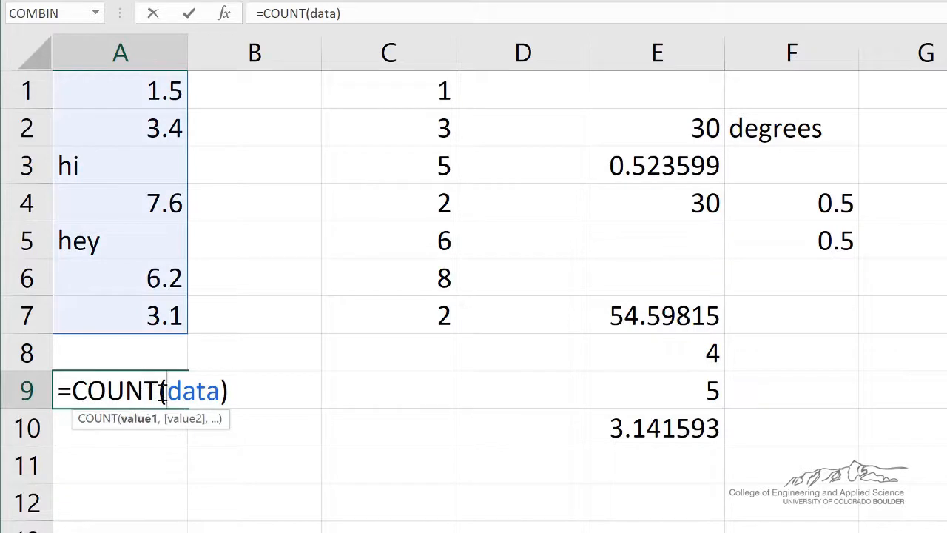
{"action": "type", "text": "a"}
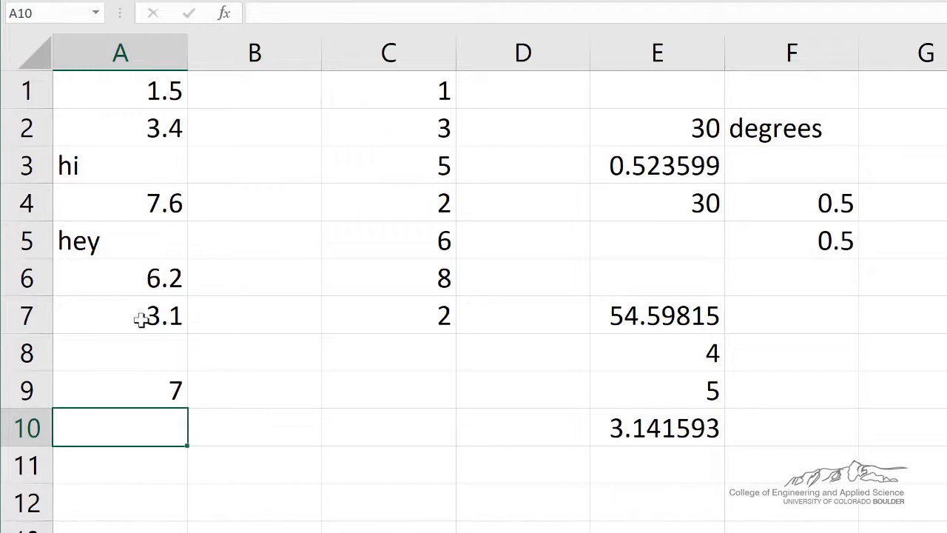
{"action": "mouse_move", "coordinate": [142, 111]}
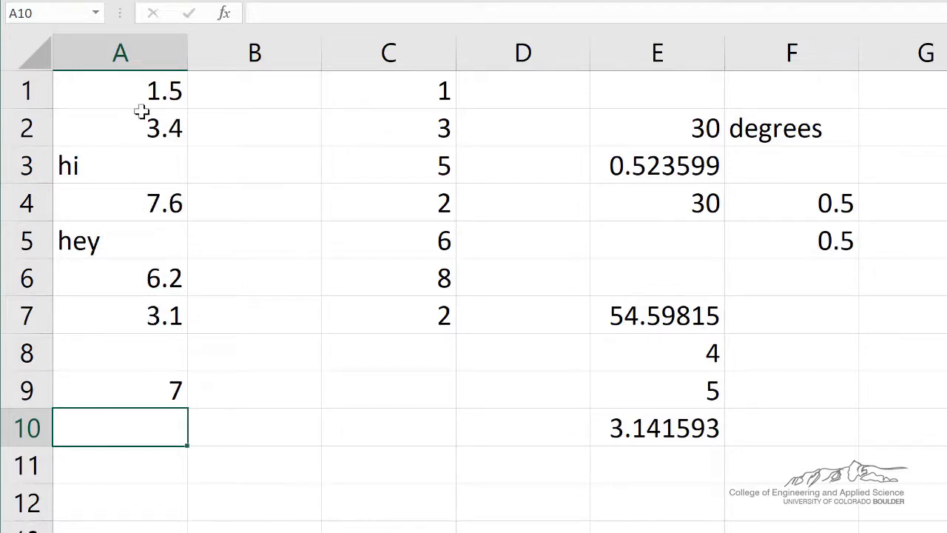
{"action": "mouse_move", "coordinate": [151, 397]}
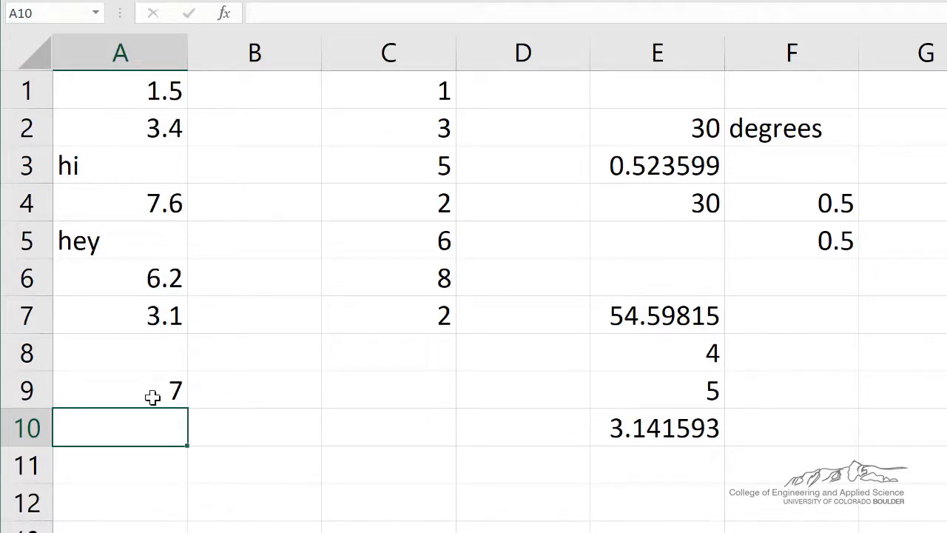
- Count data values greater than 5 in A9 with =COUNTIF(data,">5"), giving 2
{"action": "type", "text": "="}
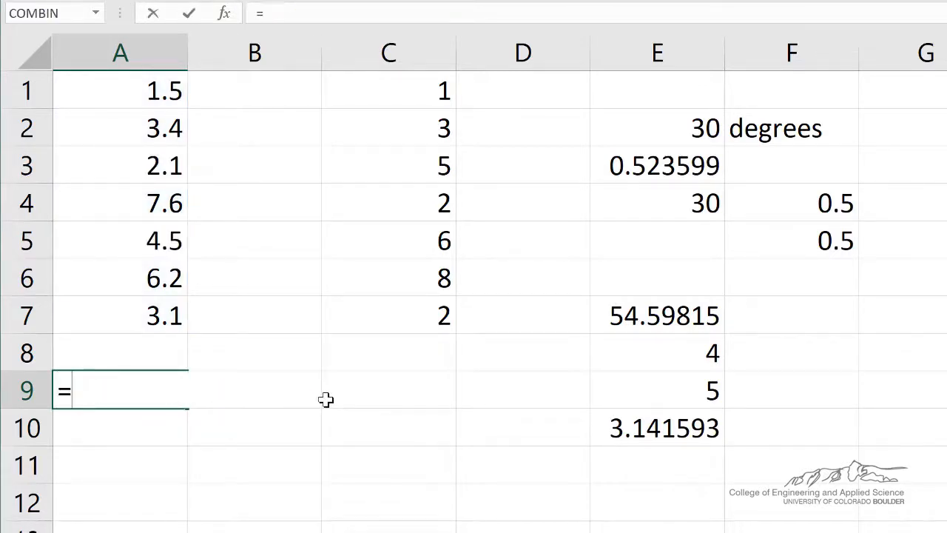
{"action": "type", "text": "countif("}
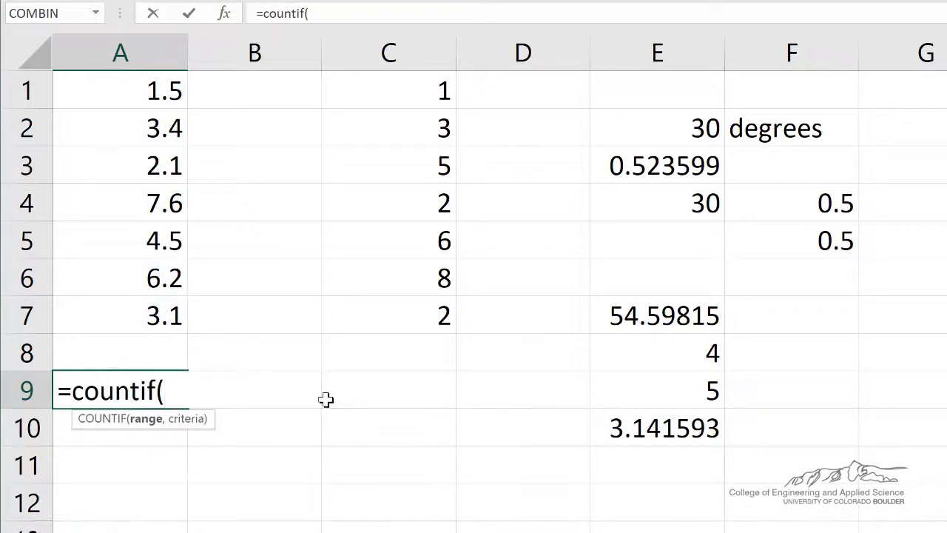
{"action": "type", "text": "data,\""}
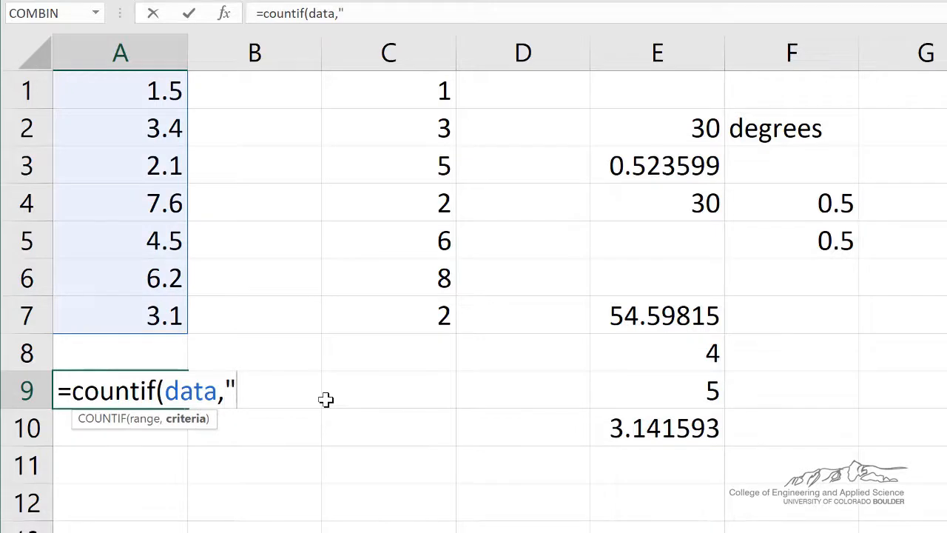
{"action": "type", "text": ">5"}
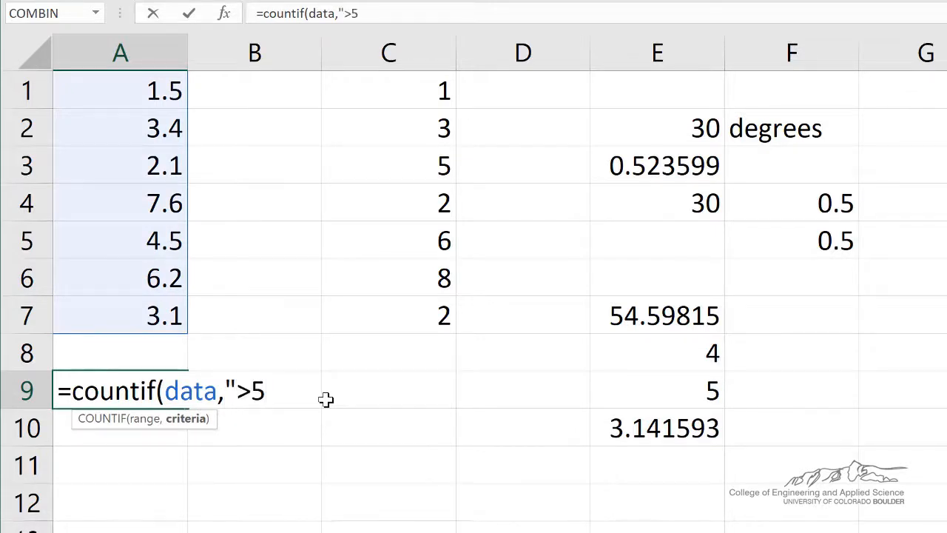
{"action": "type", "text": "\")"}
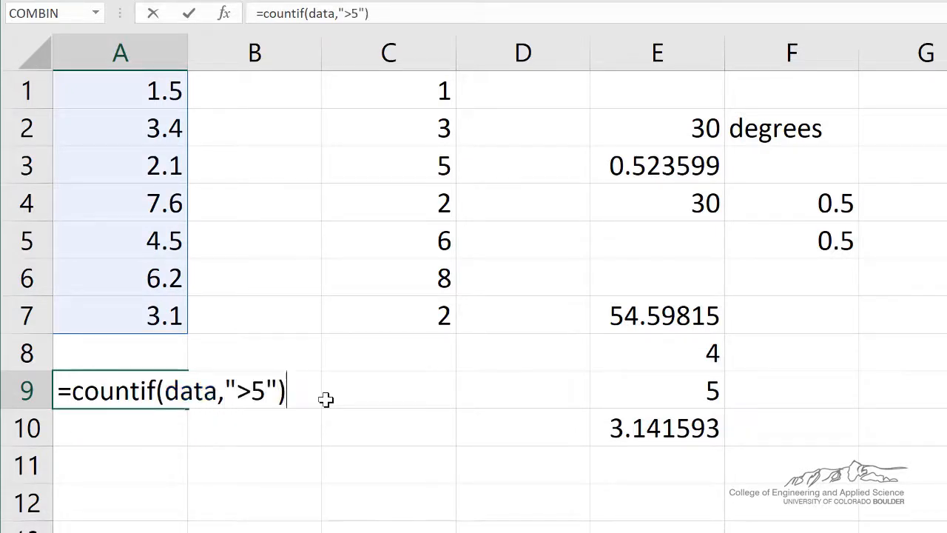
{"action": "key", "text": "Return"}
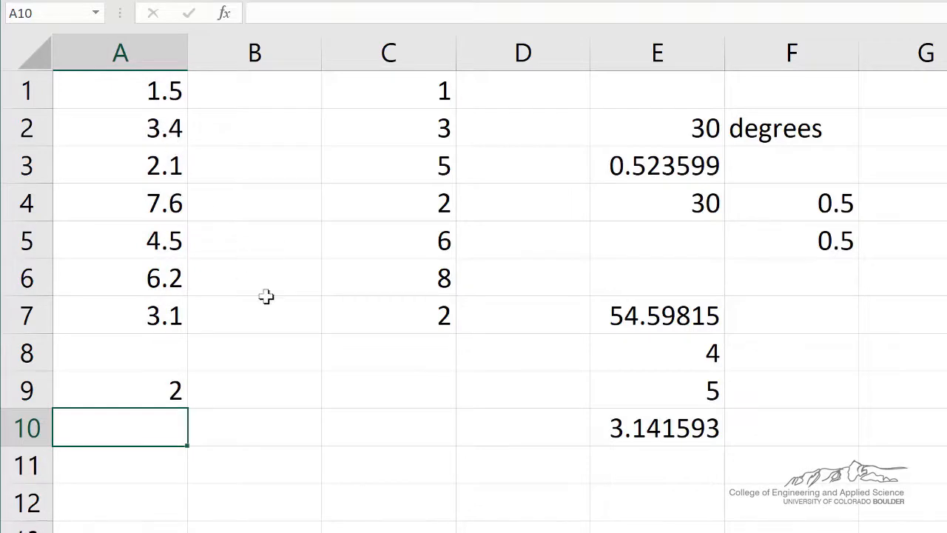
{"action": "mouse_move", "coordinate": [195, 403]}
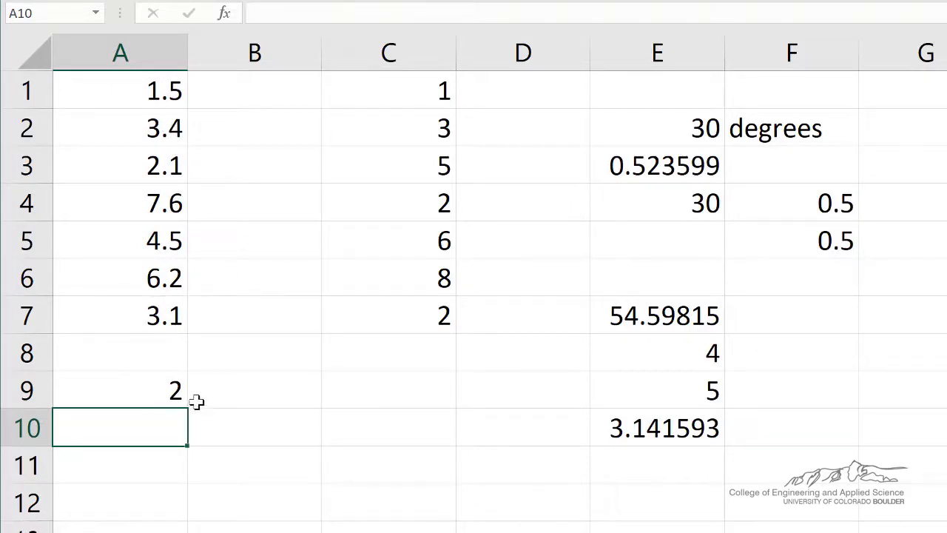
{"action": "left_click", "coordinate": [120, 240]}
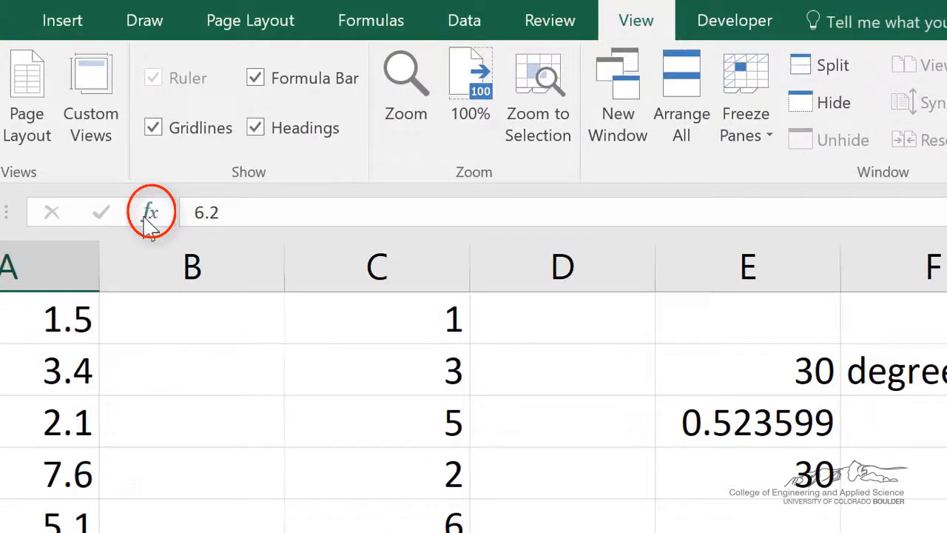
- Bring up the Insert Function dialog from the fx button
{"action": "left_click", "coordinate": [151, 213]}
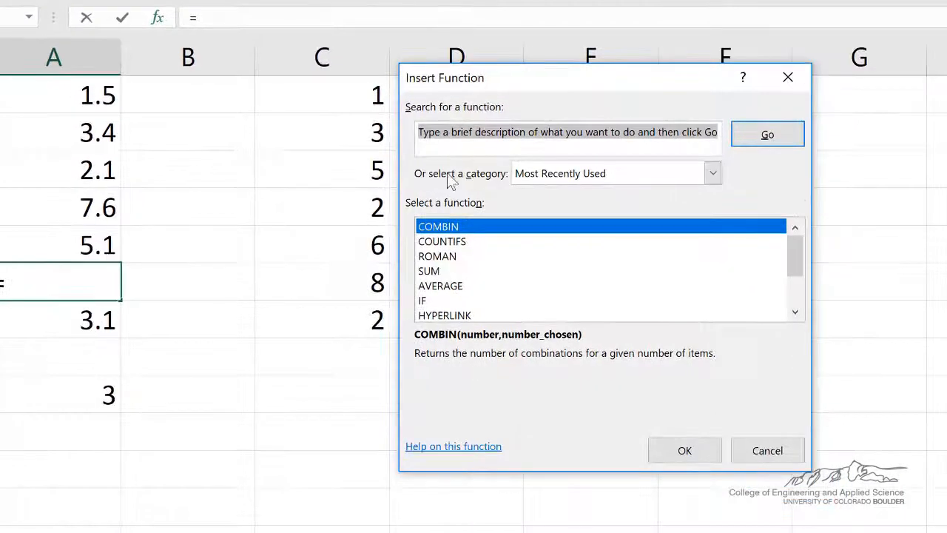